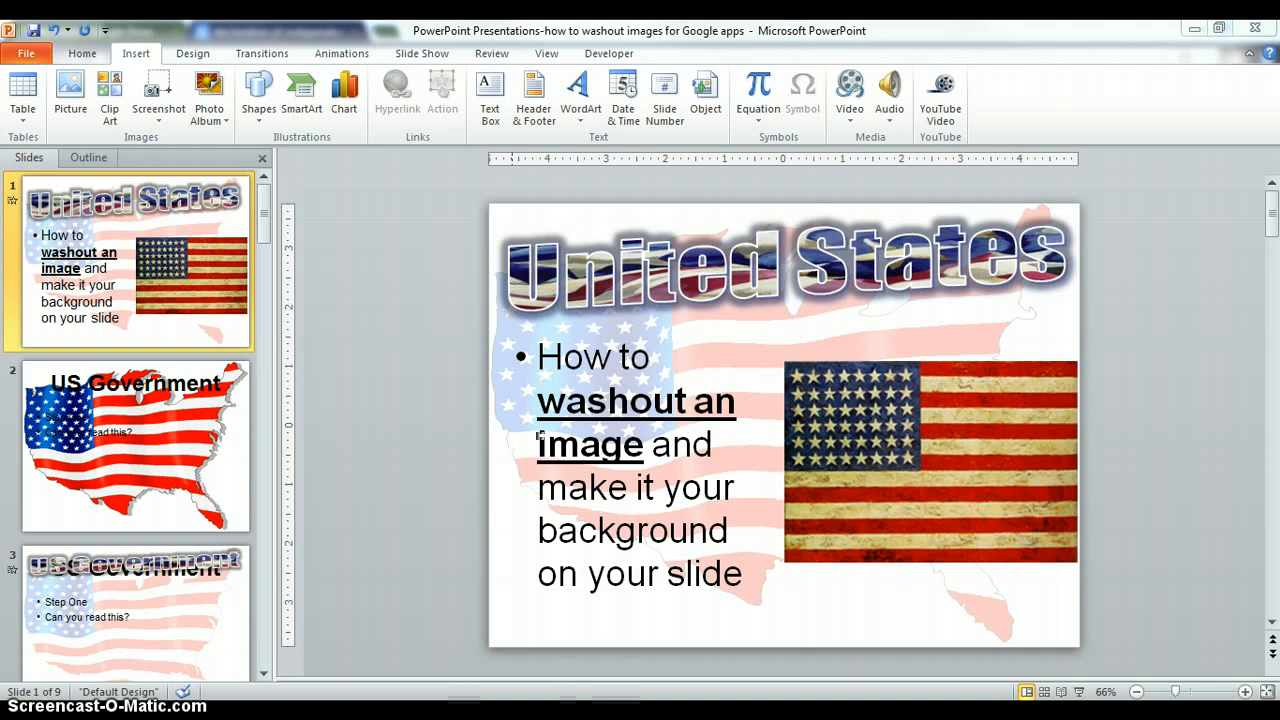
pyautogui.moveTo(510, 325)
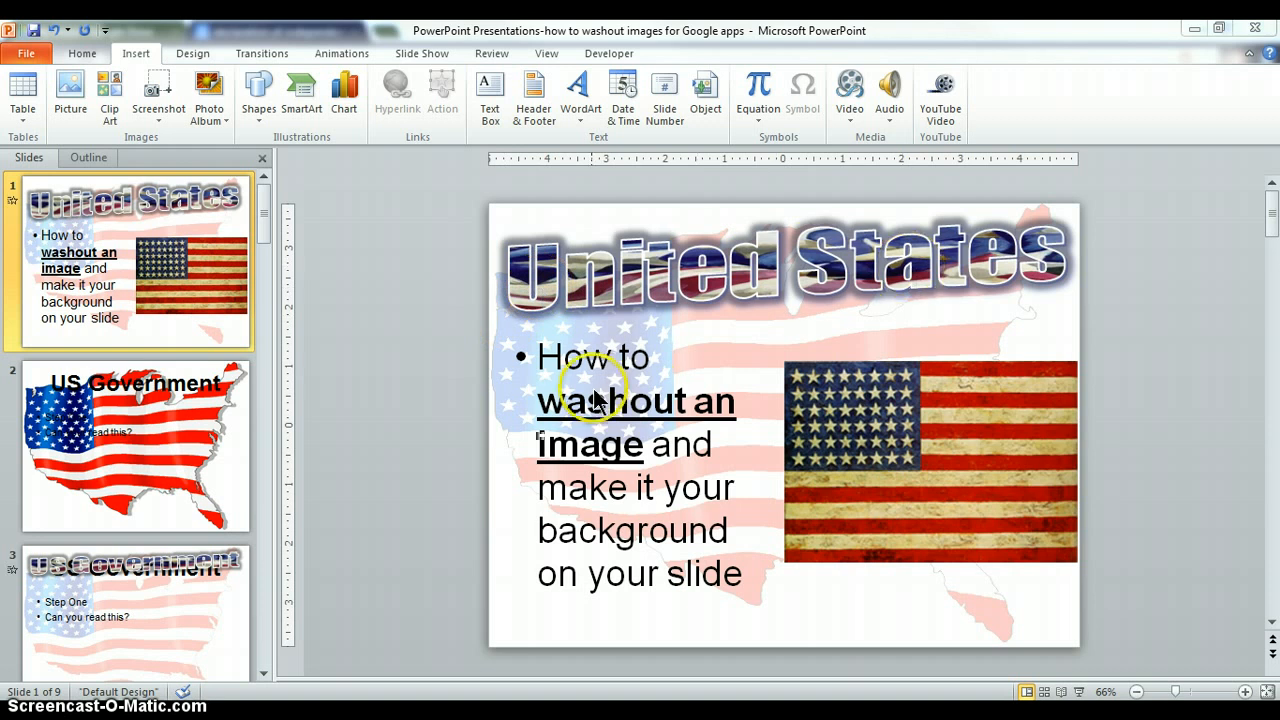
pyautogui.moveTo(850, 447)
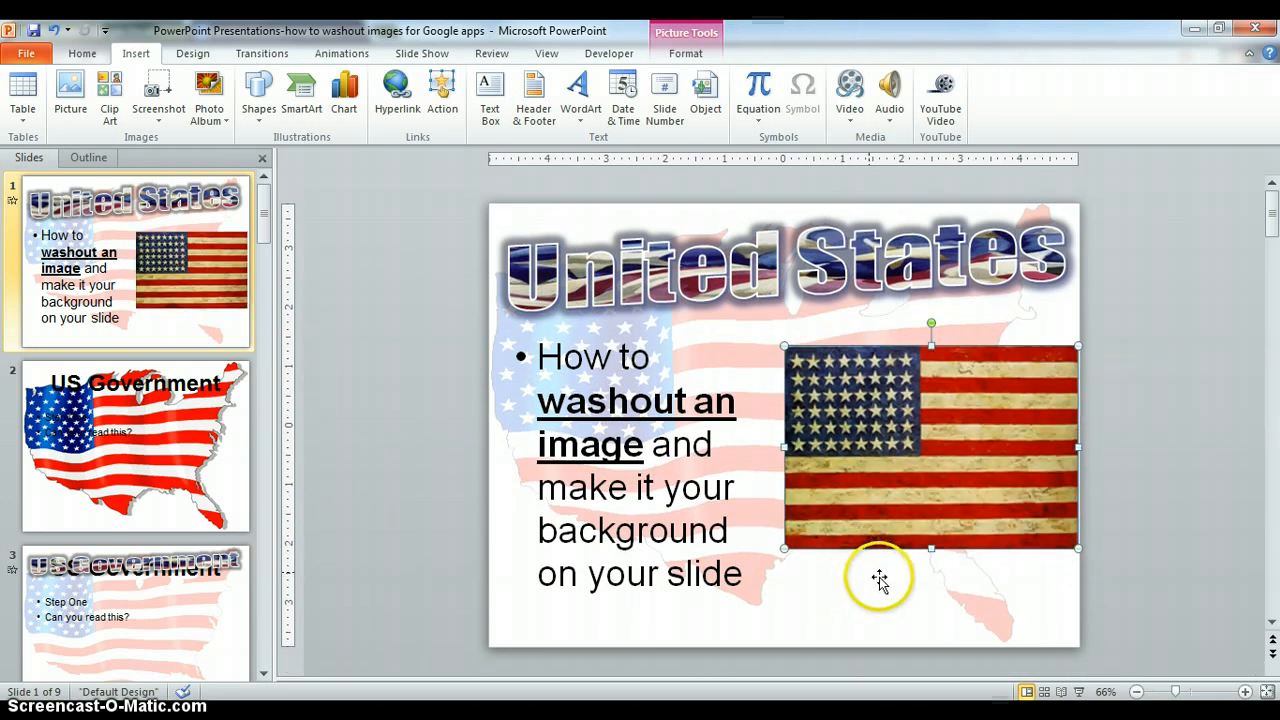
pyautogui.moveTo(500, 400)
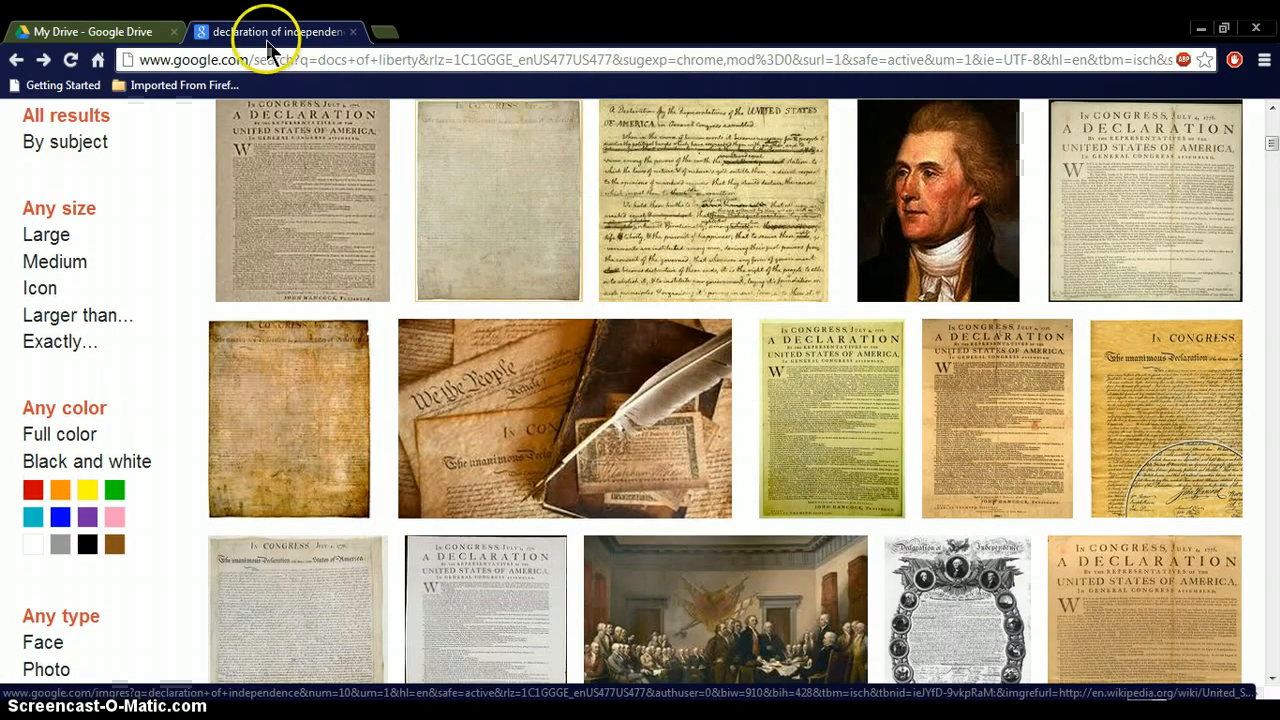
# - From My Drive's CREATE menu, create a new Google Slides presentation
pyautogui.click(90, 31)
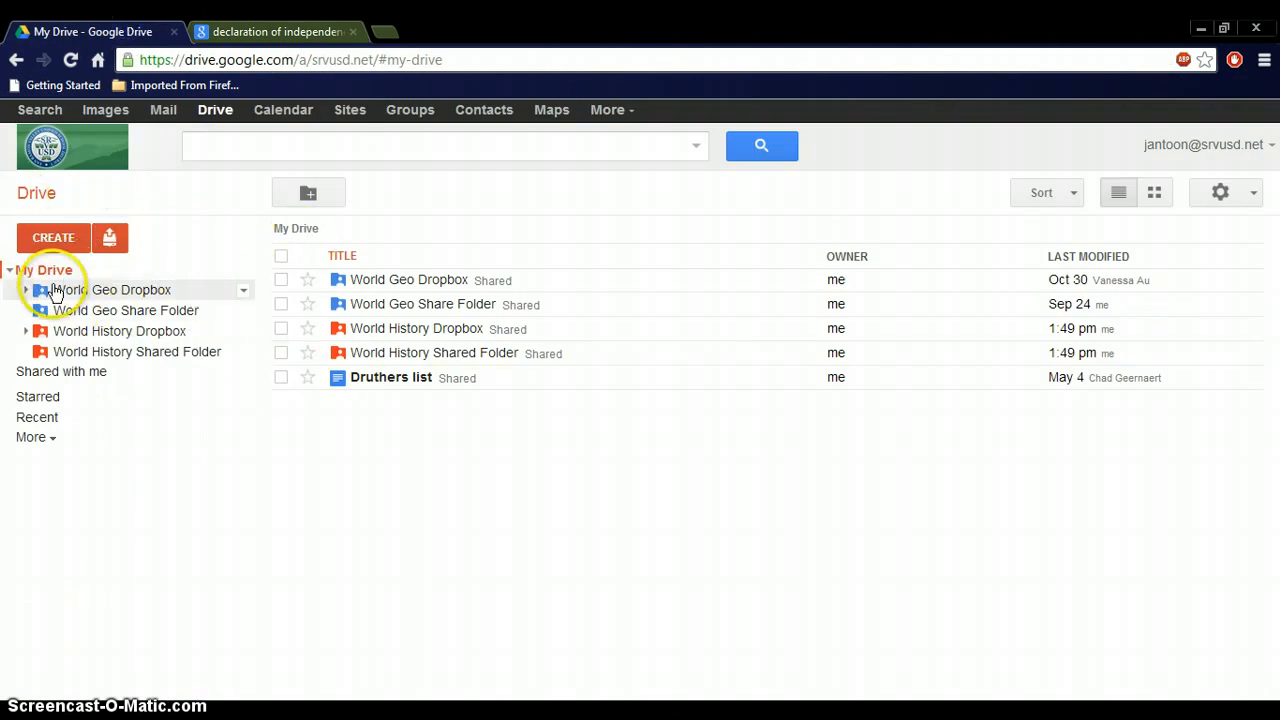
pyautogui.moveTo(218, 258)
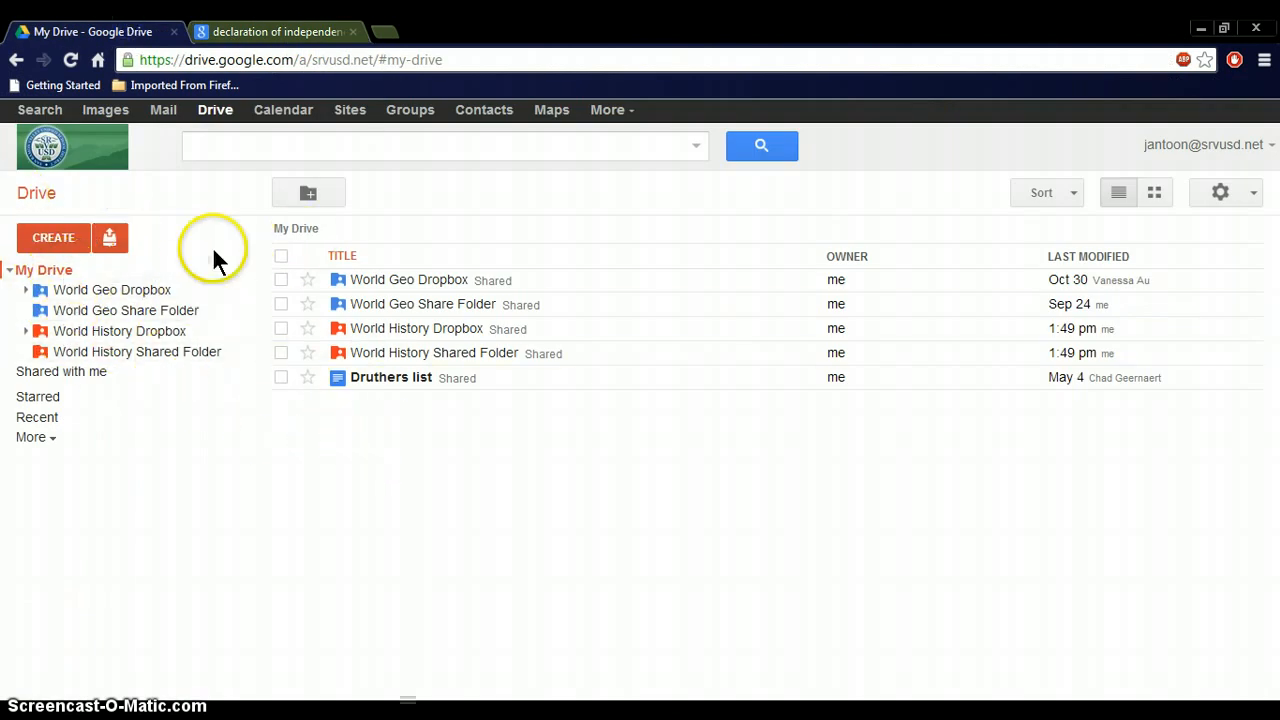
pyautogui.click(53, 237)
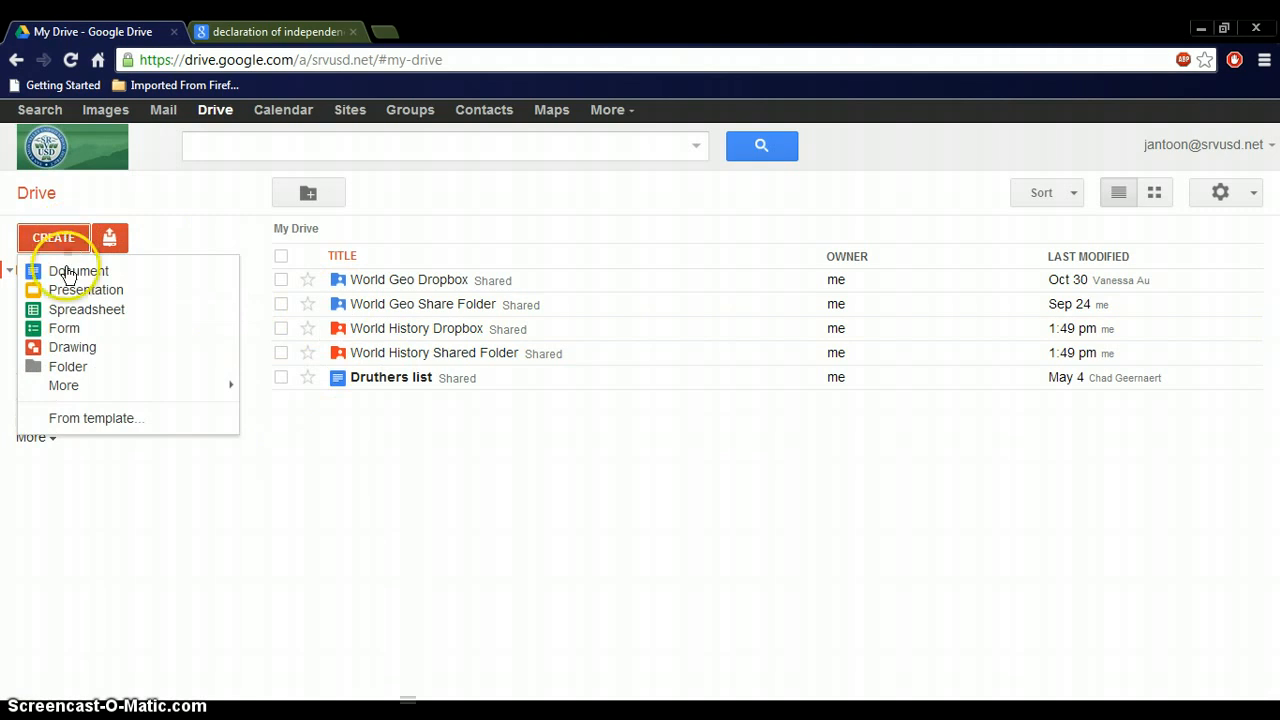
pyautogui.moveTo(85, 290)
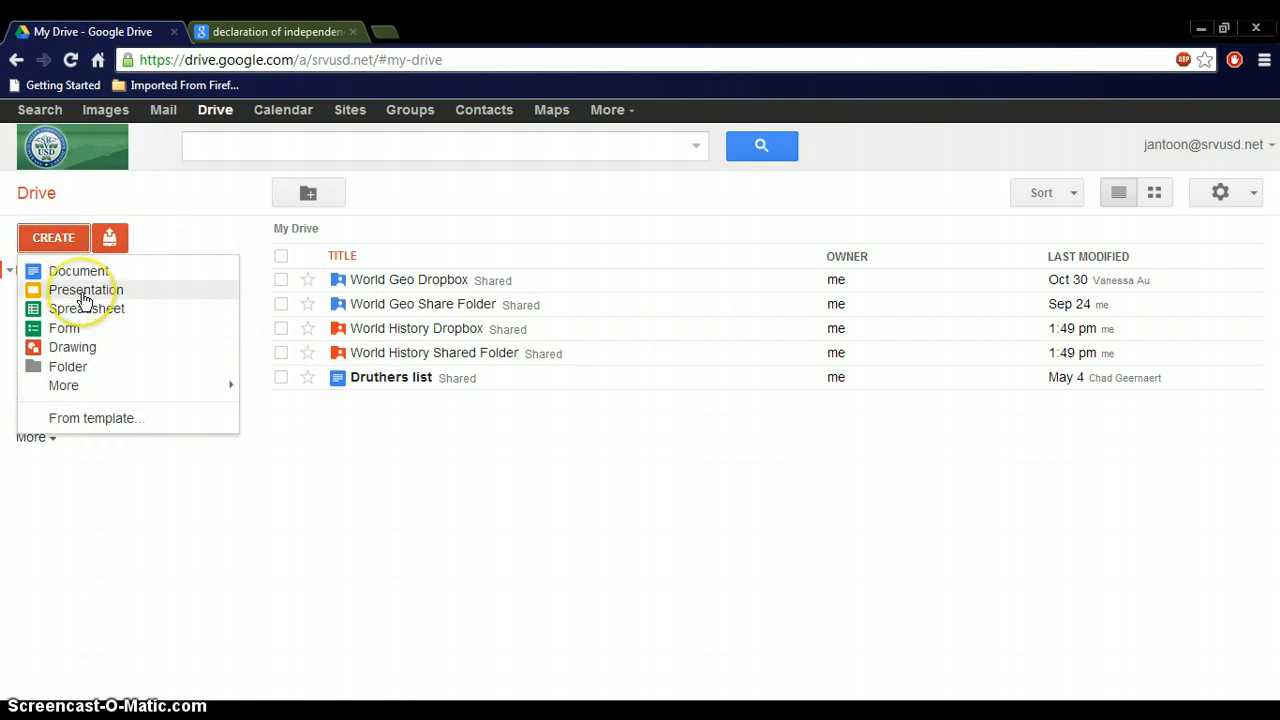
pyautogui.click(85, 289)
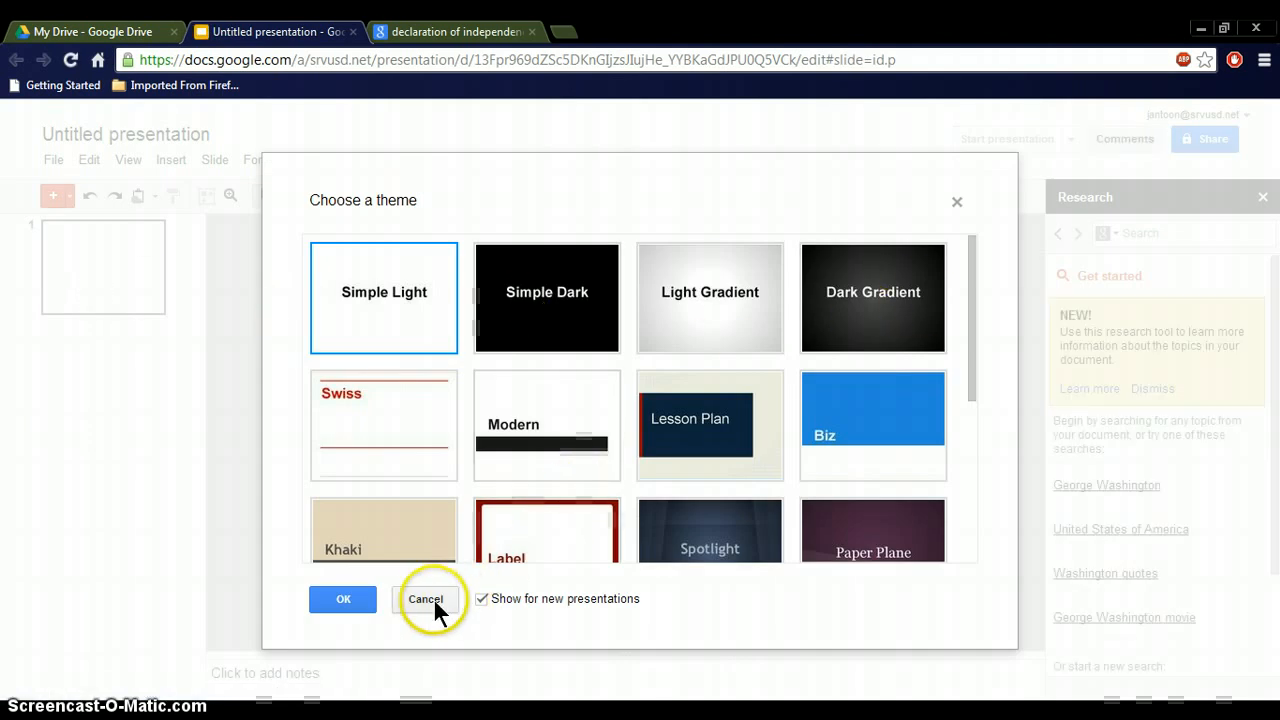
pyautogui.moveTo(430, 607)
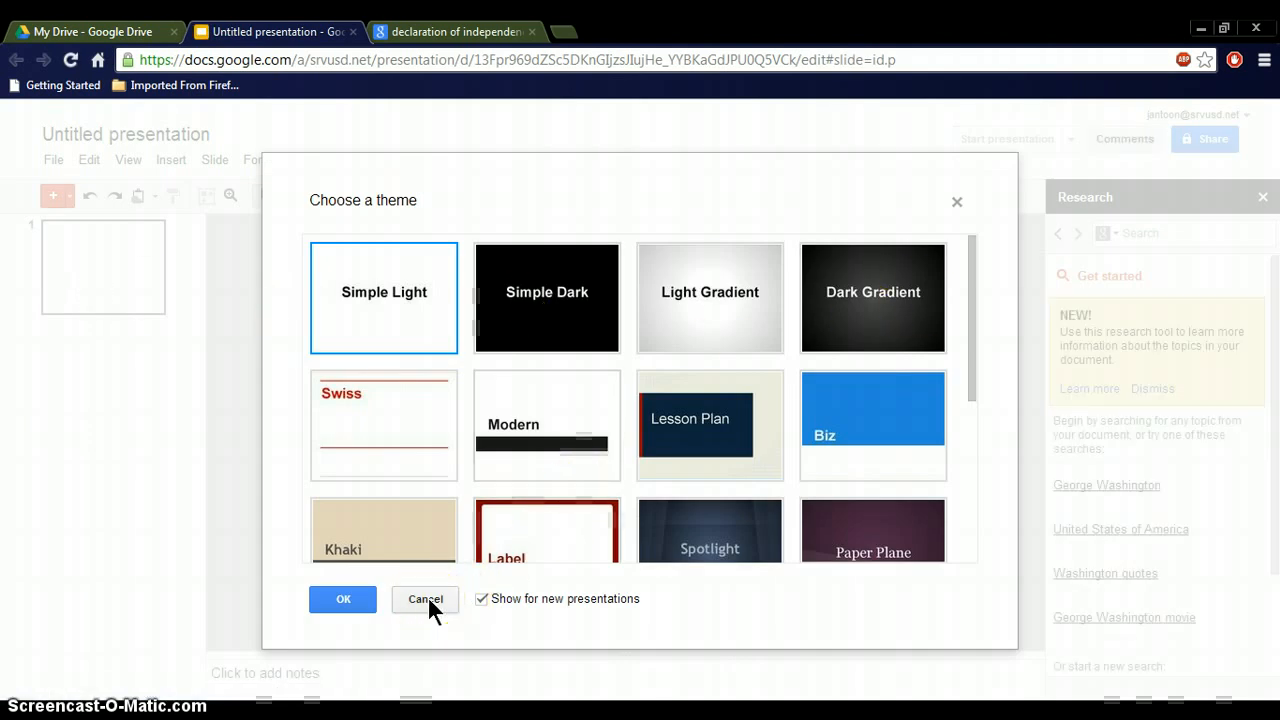
# - Skip the theme and rename the presentation 'Antoon-per1-docs of liberty'
pyautogui.click(424, 599)
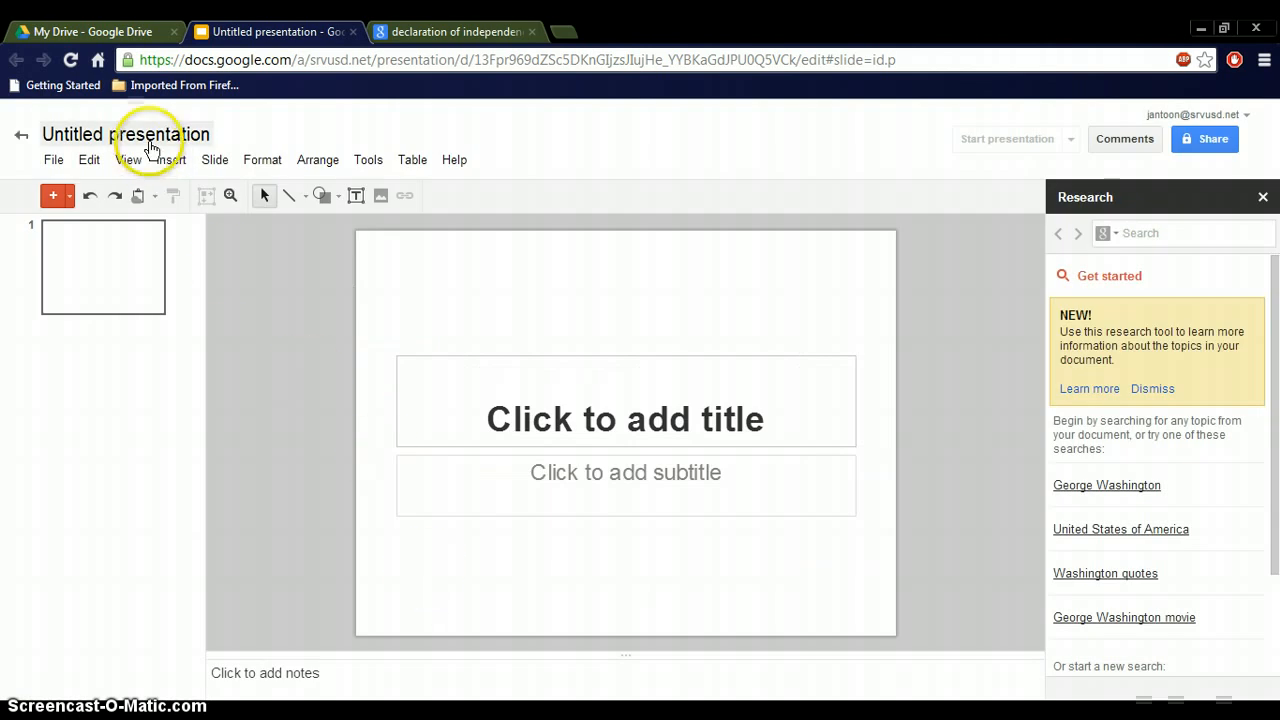
pyautogui.click(125, 133)
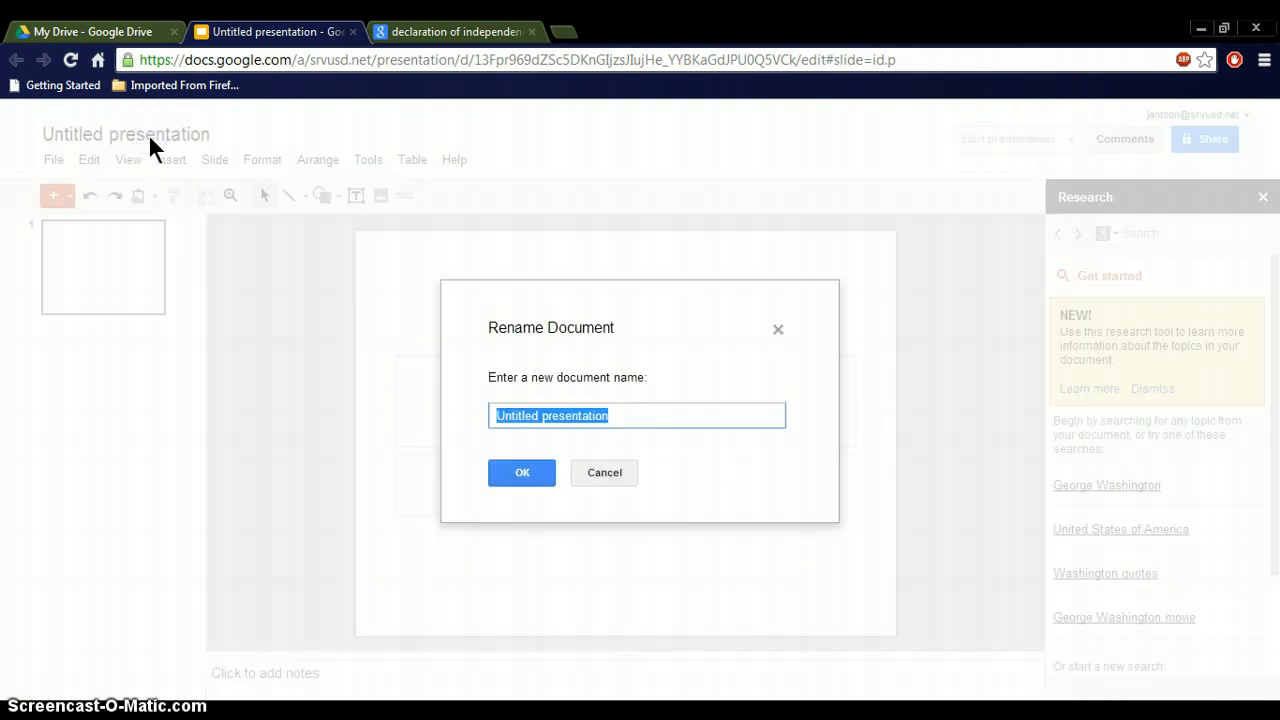
pyautogui.write('Antoon-per')
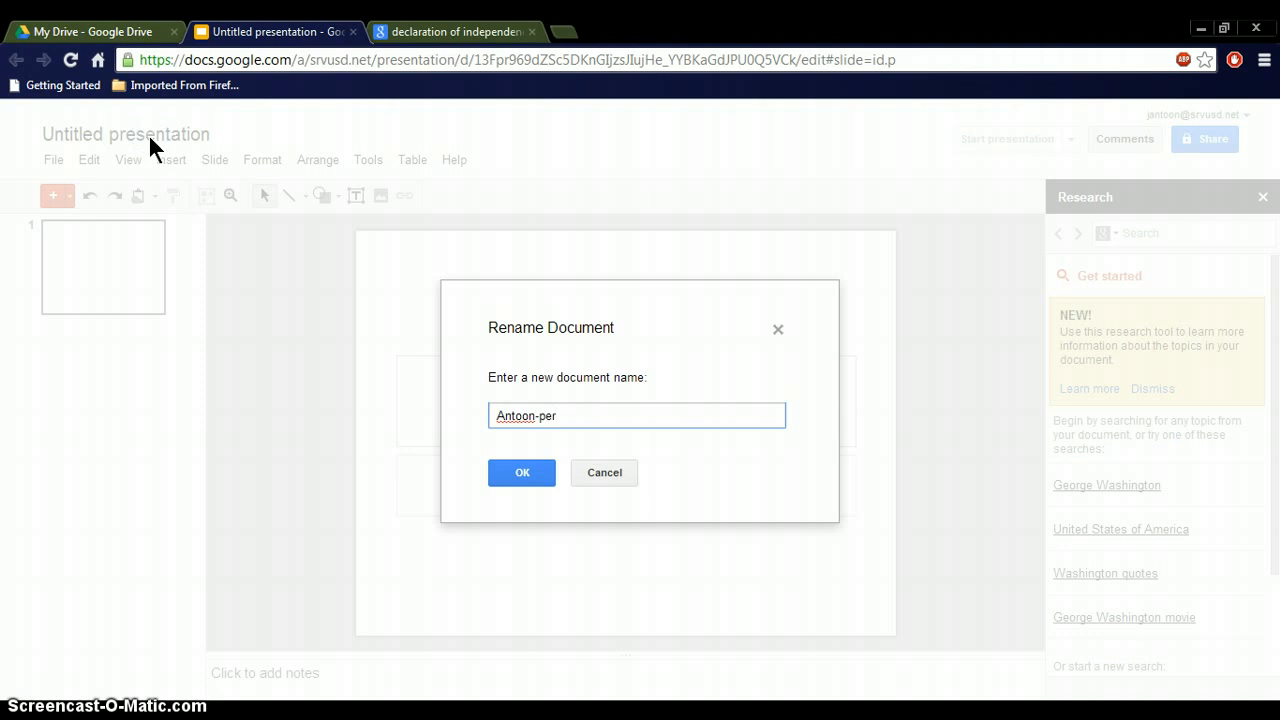
pyautogui.write('1-docs o')
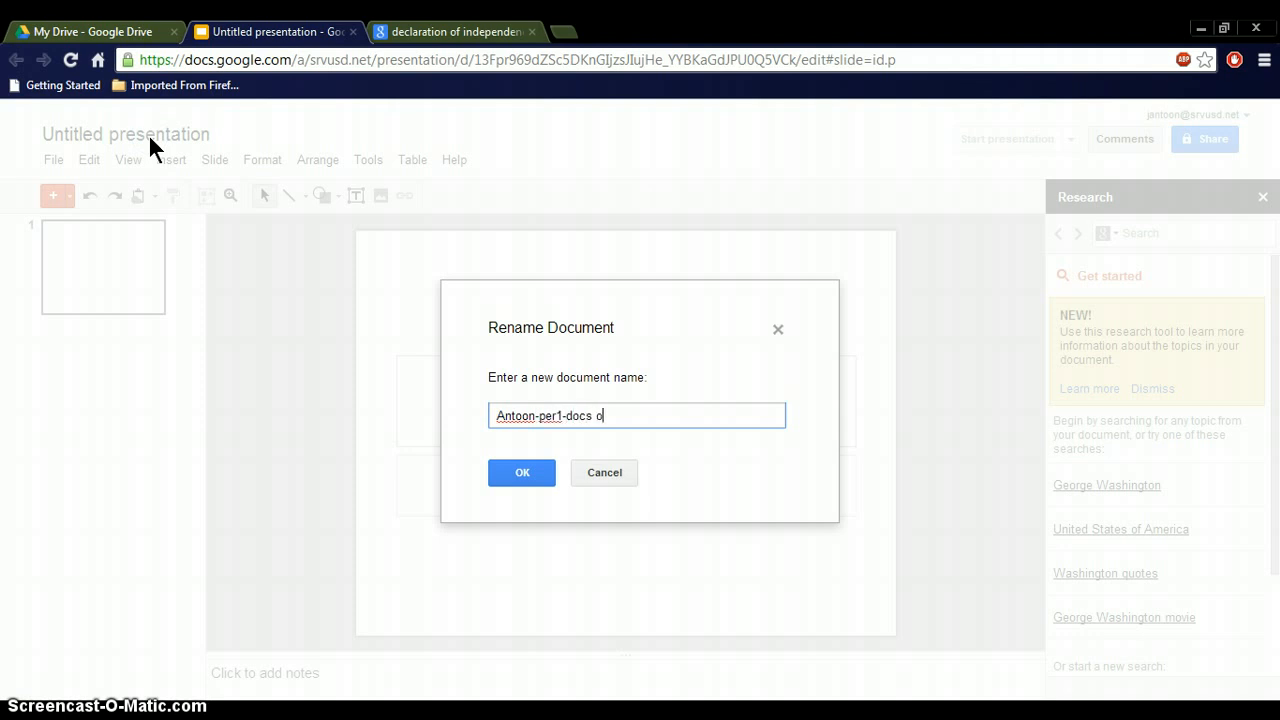
pyautogui.write('f liberty')
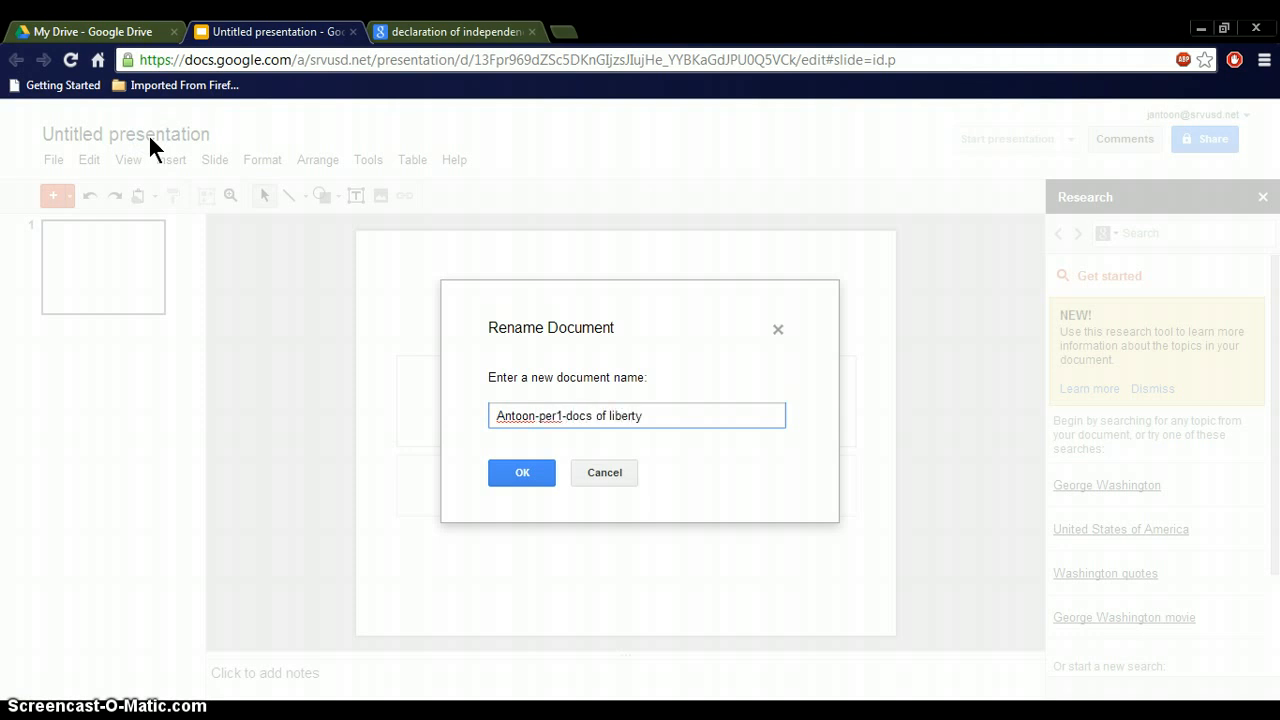
pyautogui.click(521, 472)
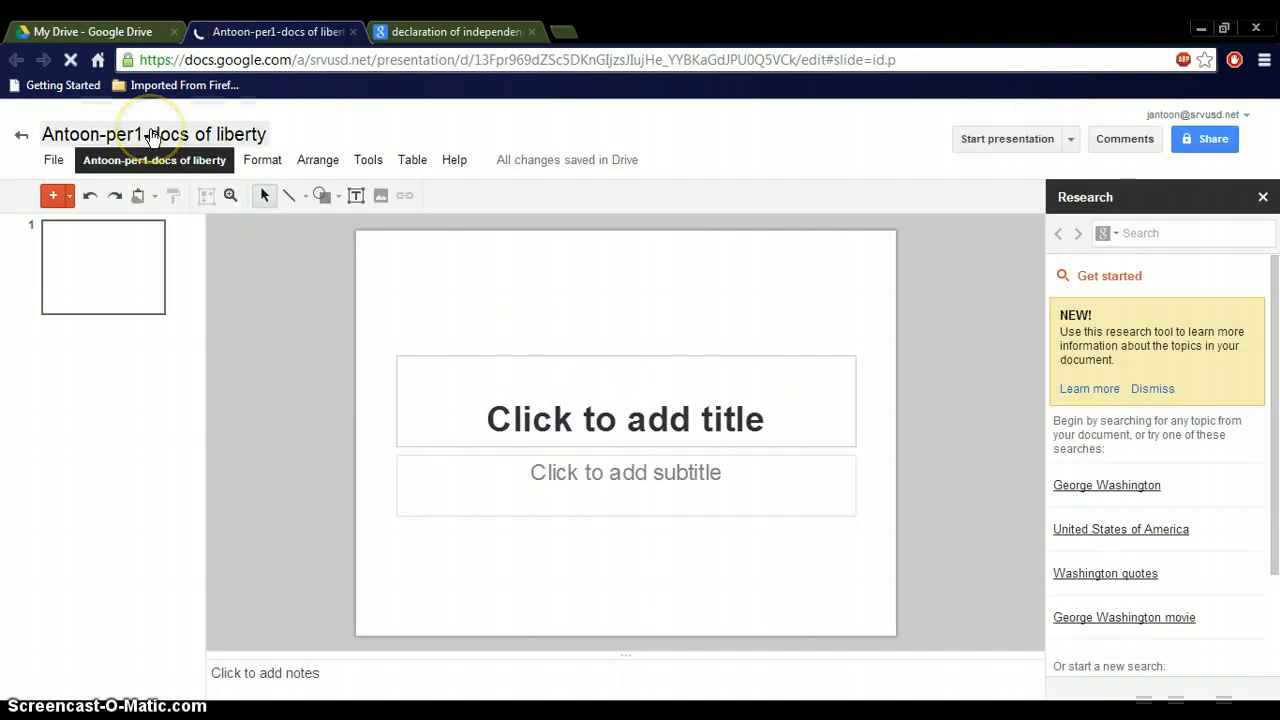
# - Expand the My Drive folder tree and open the Docs of Liberty folder under World History Dropbox
pyautogui.click(21, 134)
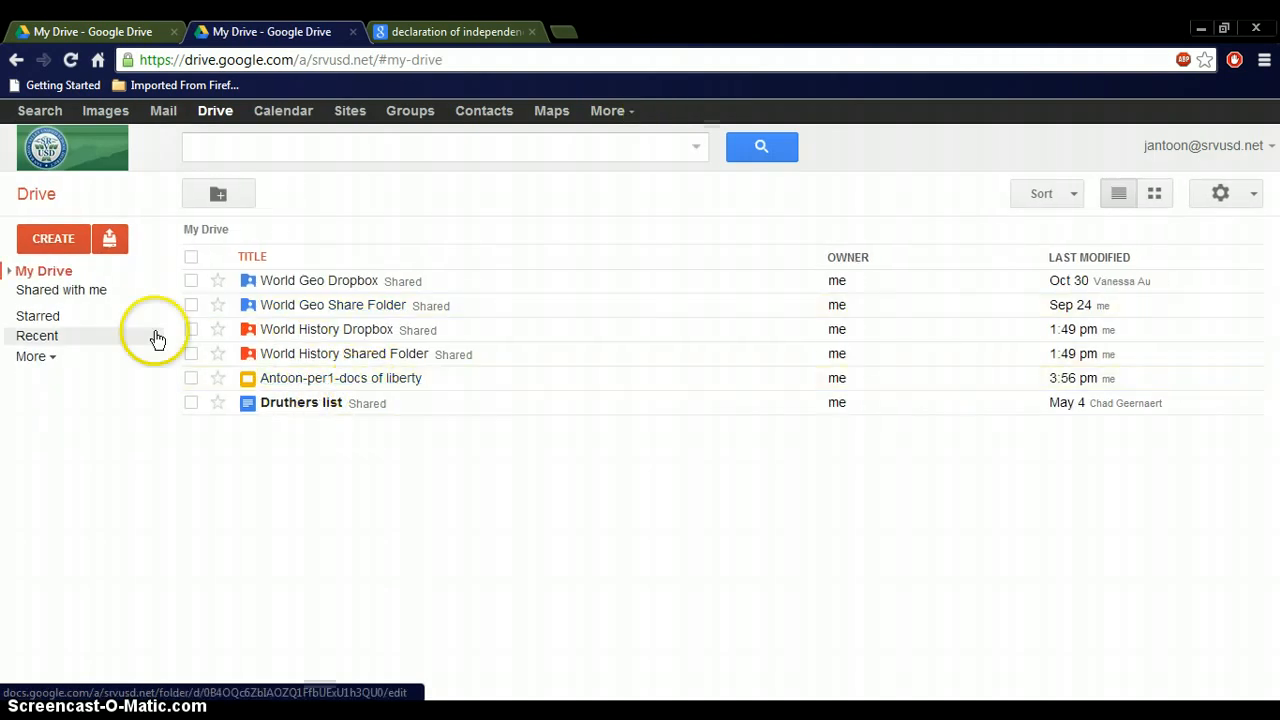
pyautogui.click(11, 271)
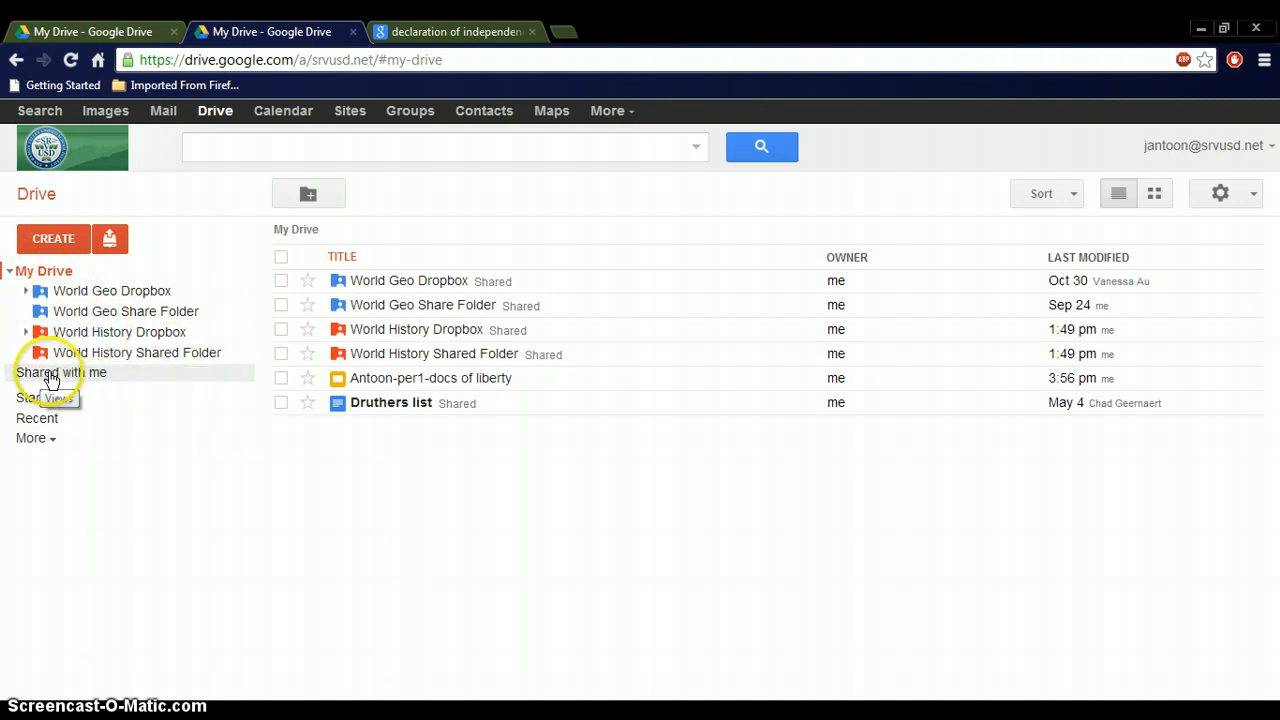
pyautogui.moveTo(70, 385)
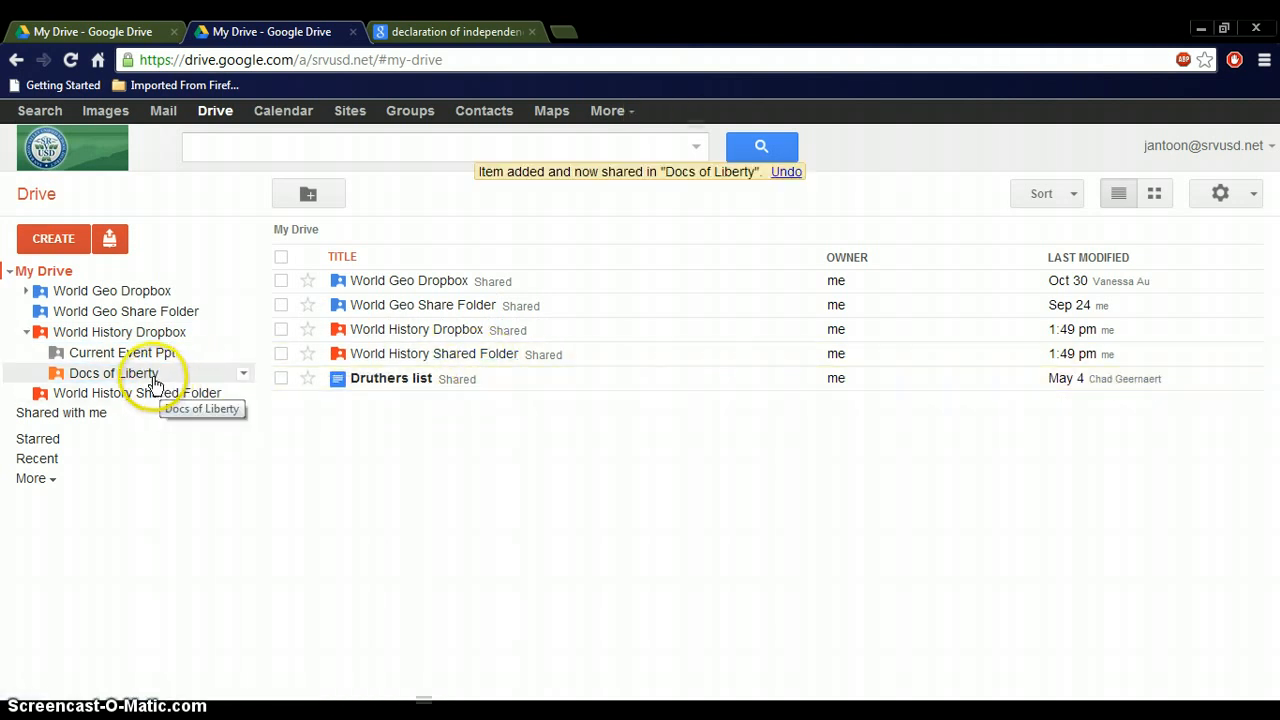
pyautogui.click(119, 373)
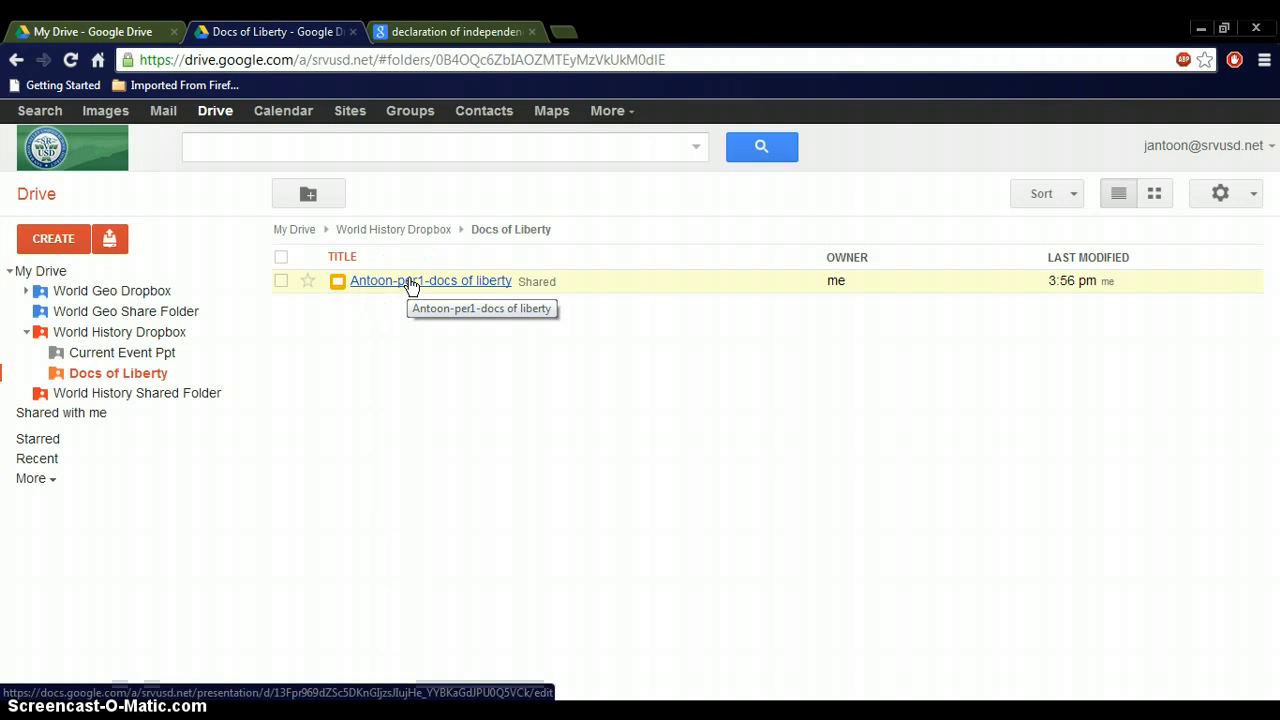
pyautogui.moveTo(1085, 290)
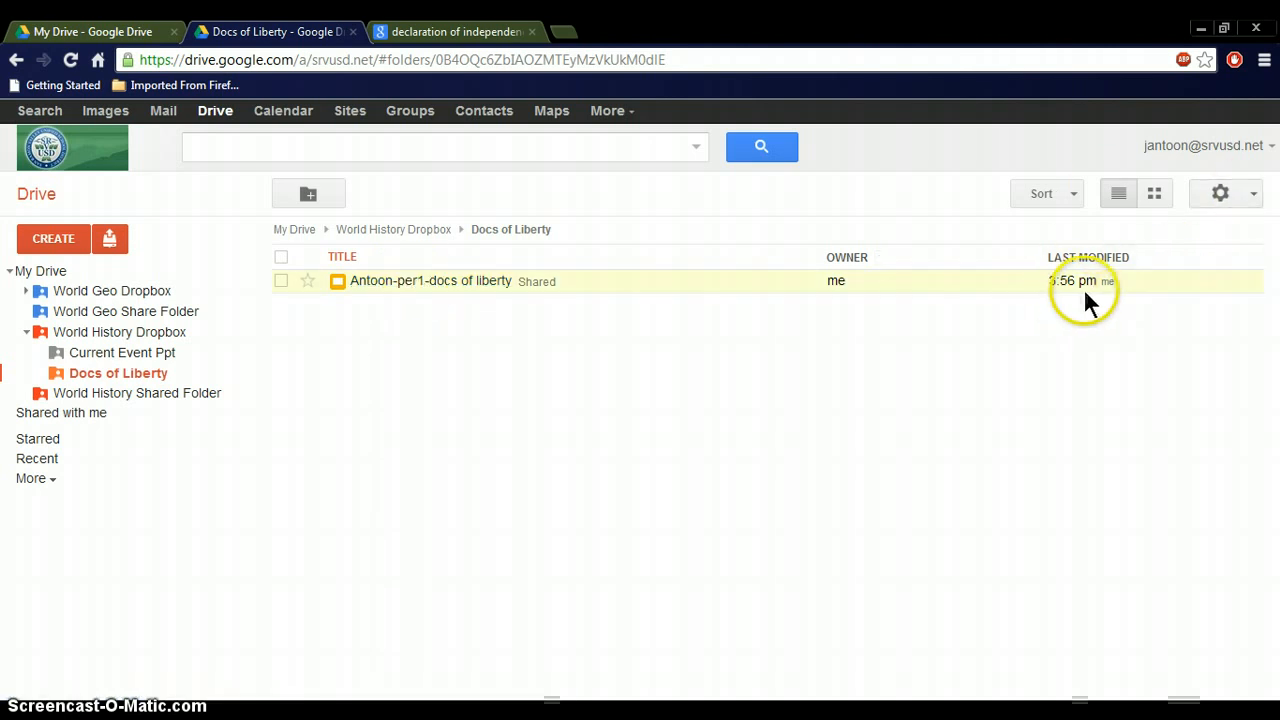
pyautogui.moveTo(1080, 305)
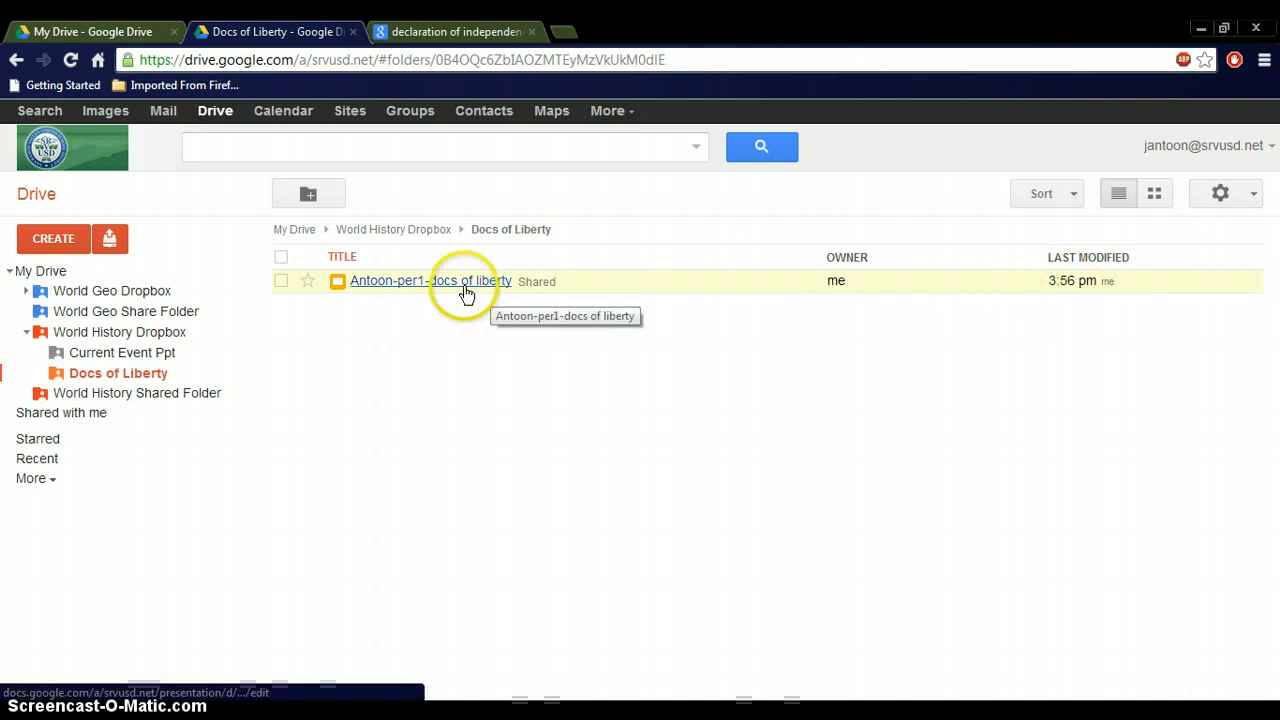
# - Share the presentation with Antoon as editor, without email notification
pyautogui.click(430, 281)
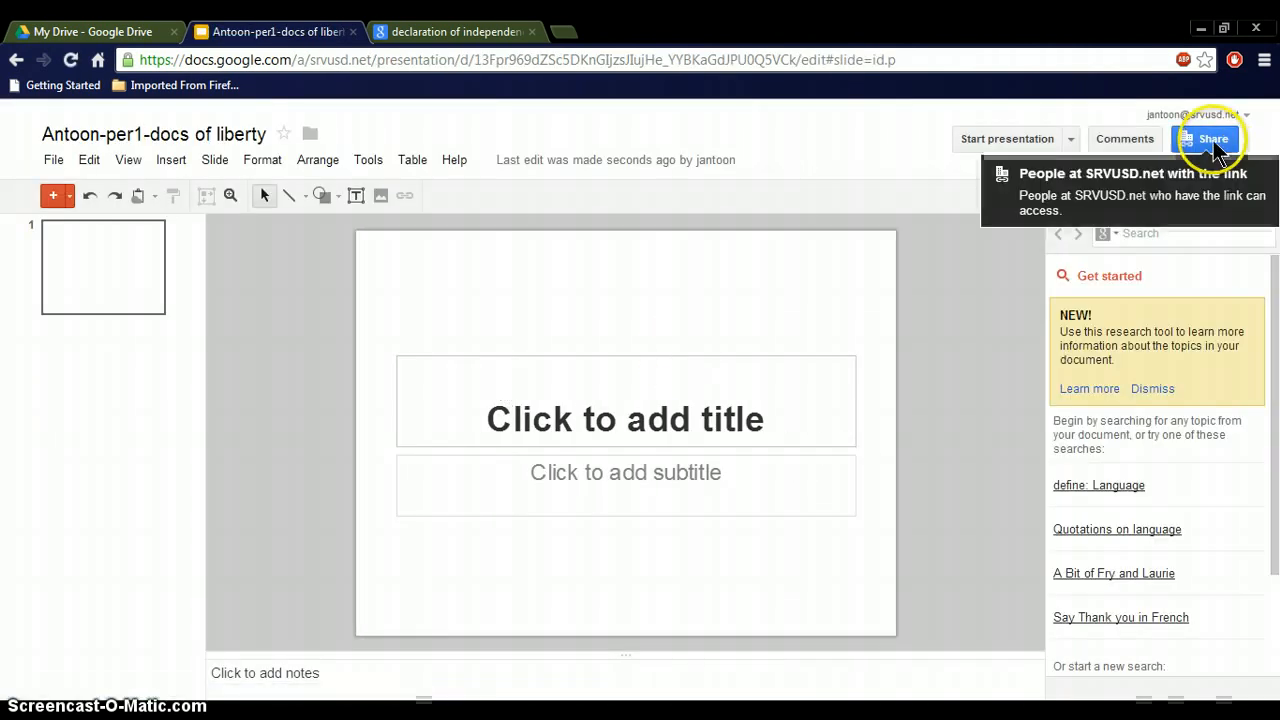
pyautogui.click(1212, 139)
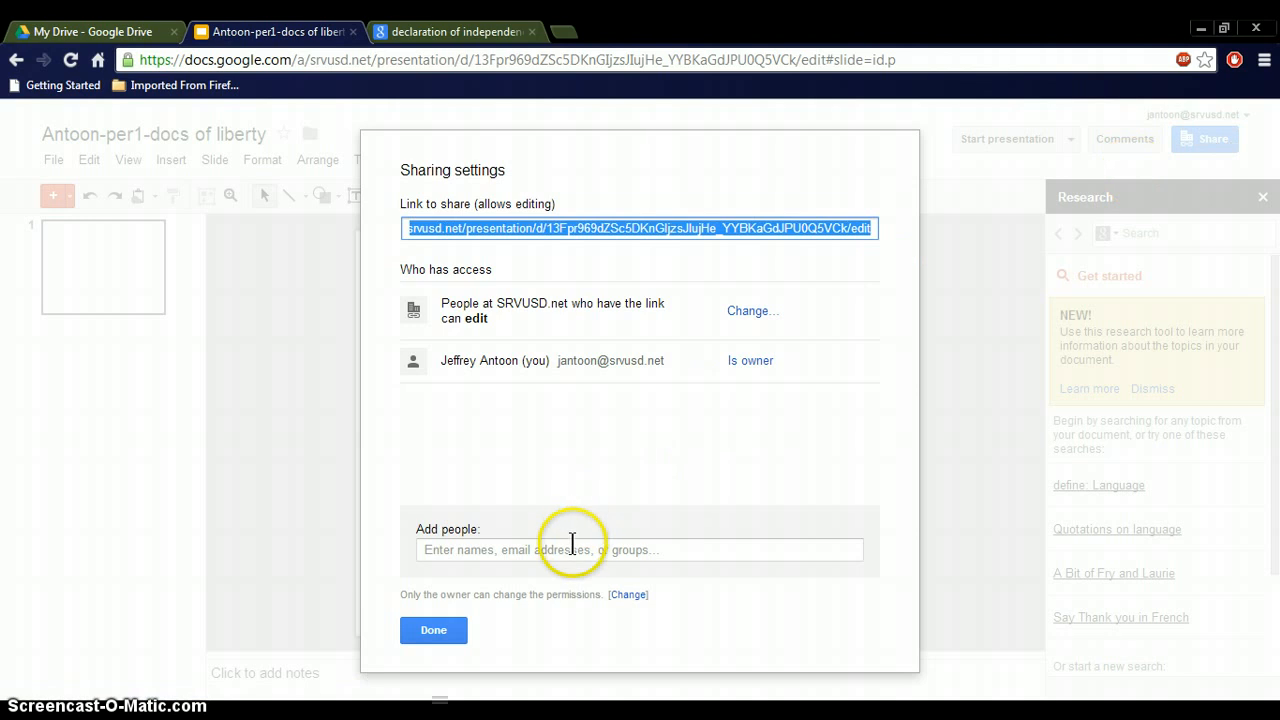
pyautogui.write('Antoon')
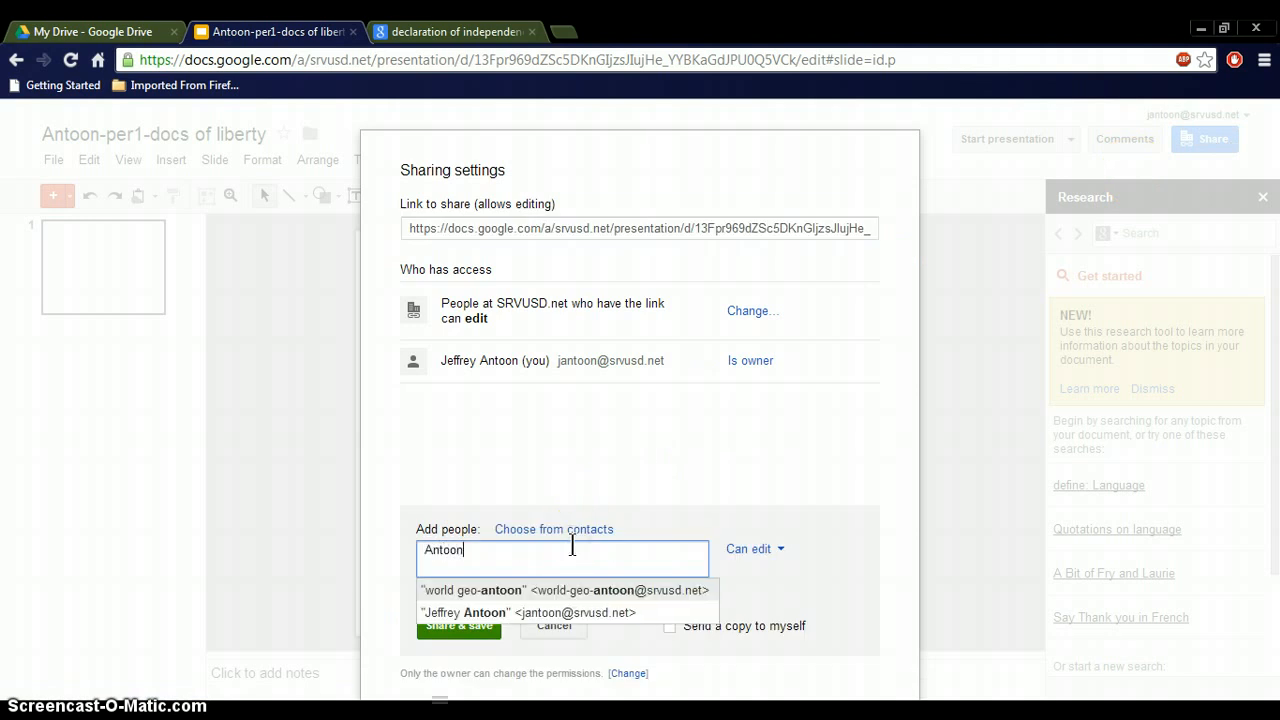
pyautogui.moveTo(583, 627)
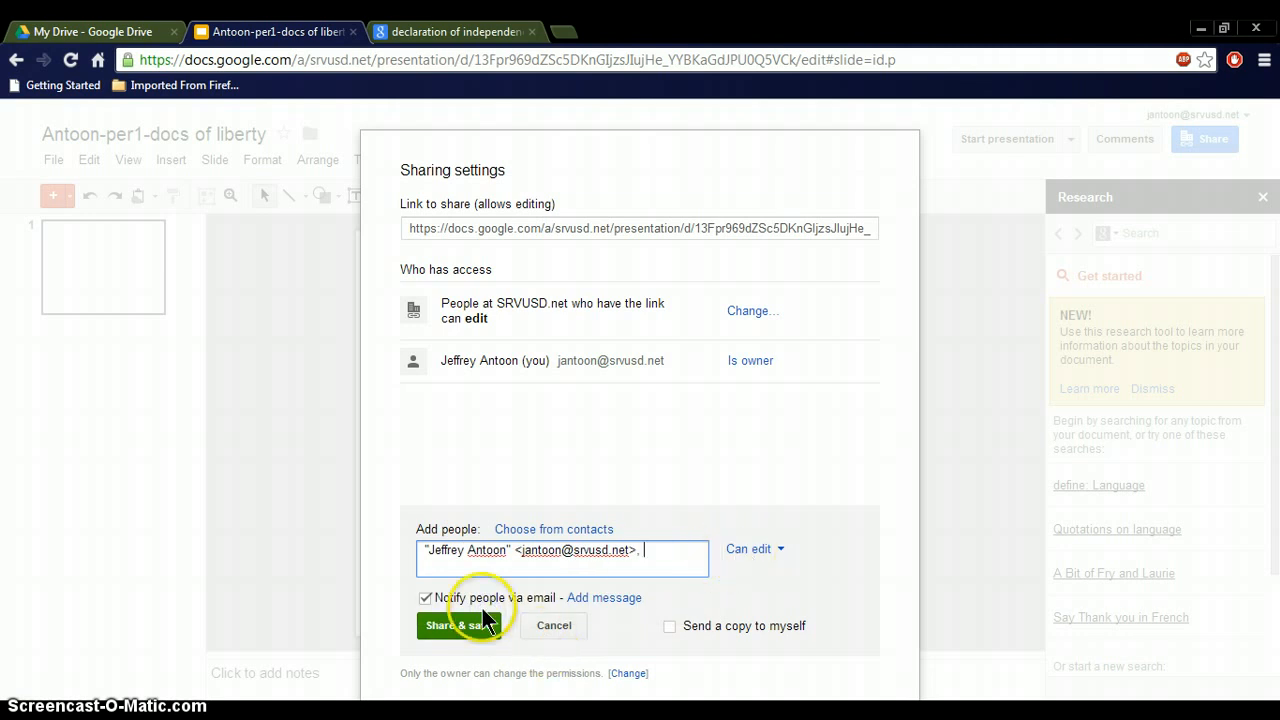
pyautogui.click(426, 597)
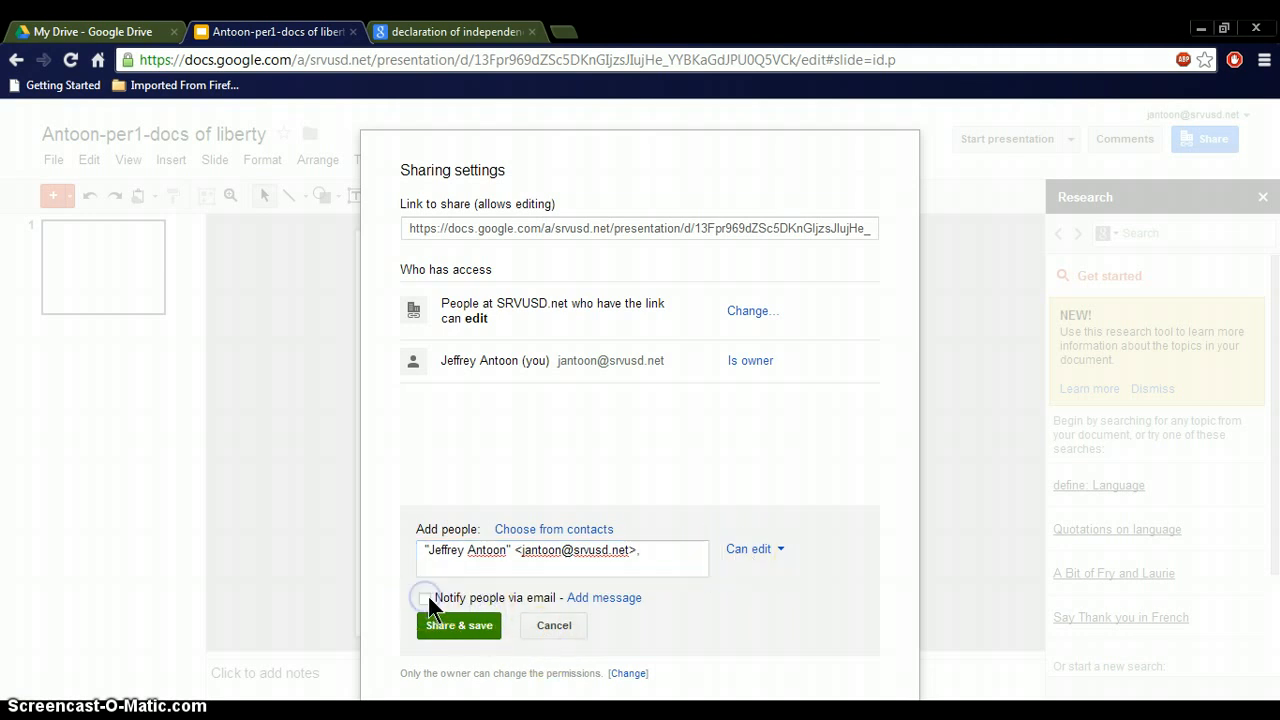
pyautogui.click(458, 625)
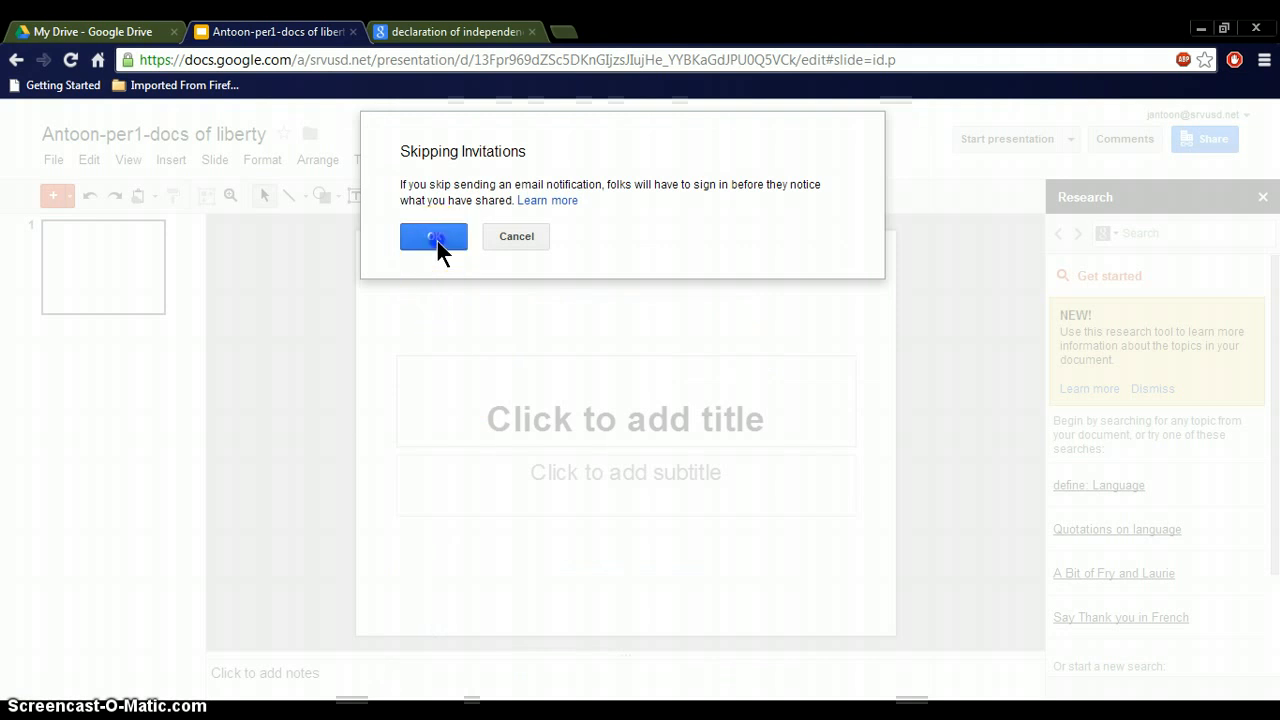
pyautogui.click(433, 236)
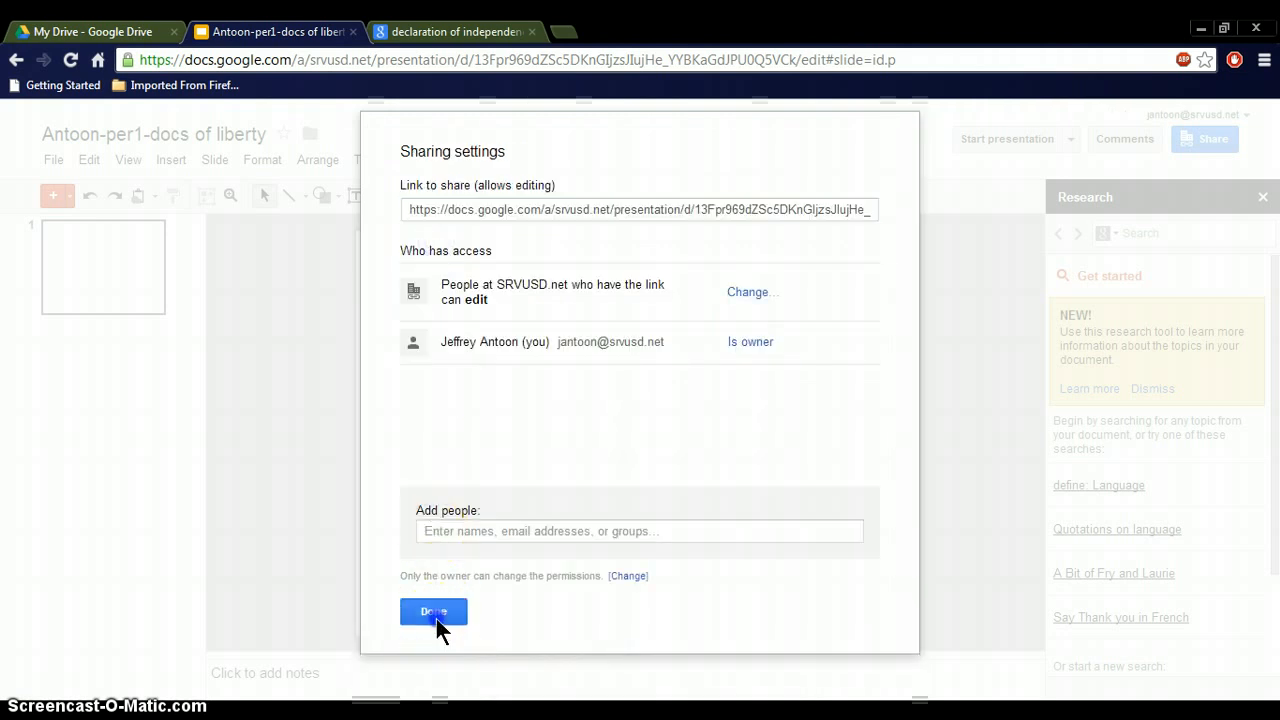
pyautogui.click(433, 611)
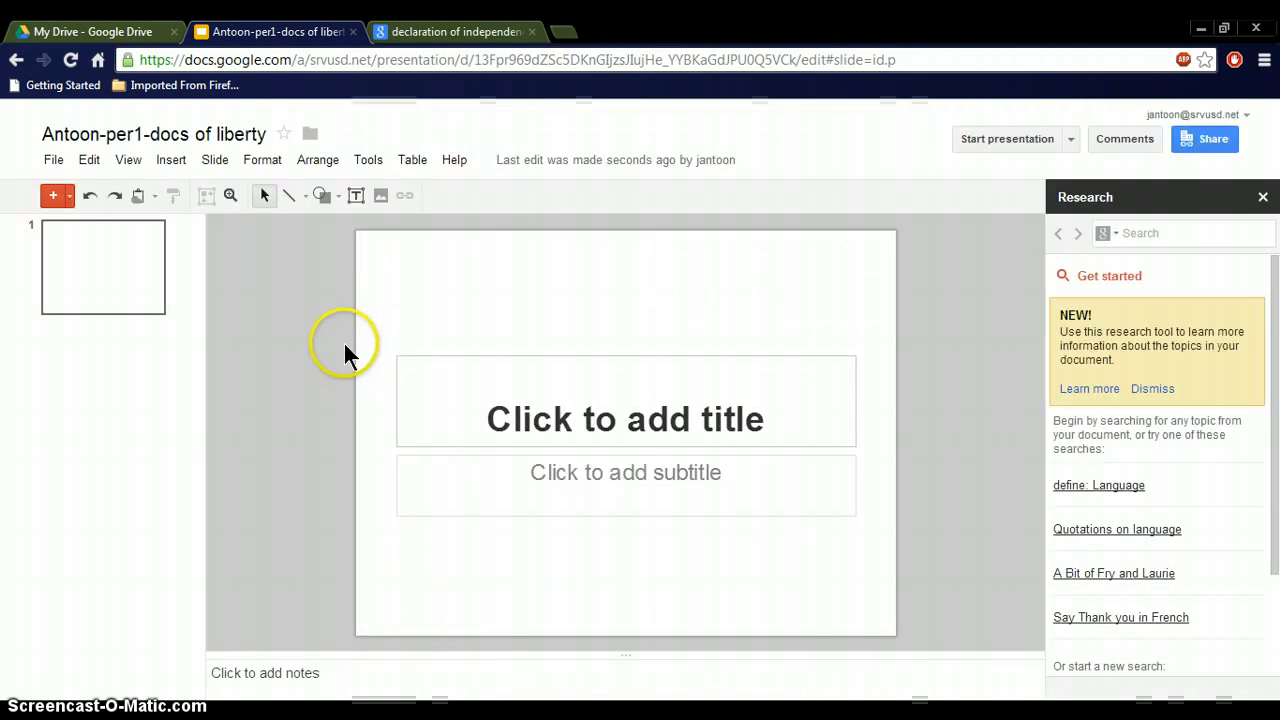
pyautogui.click(456, 31)
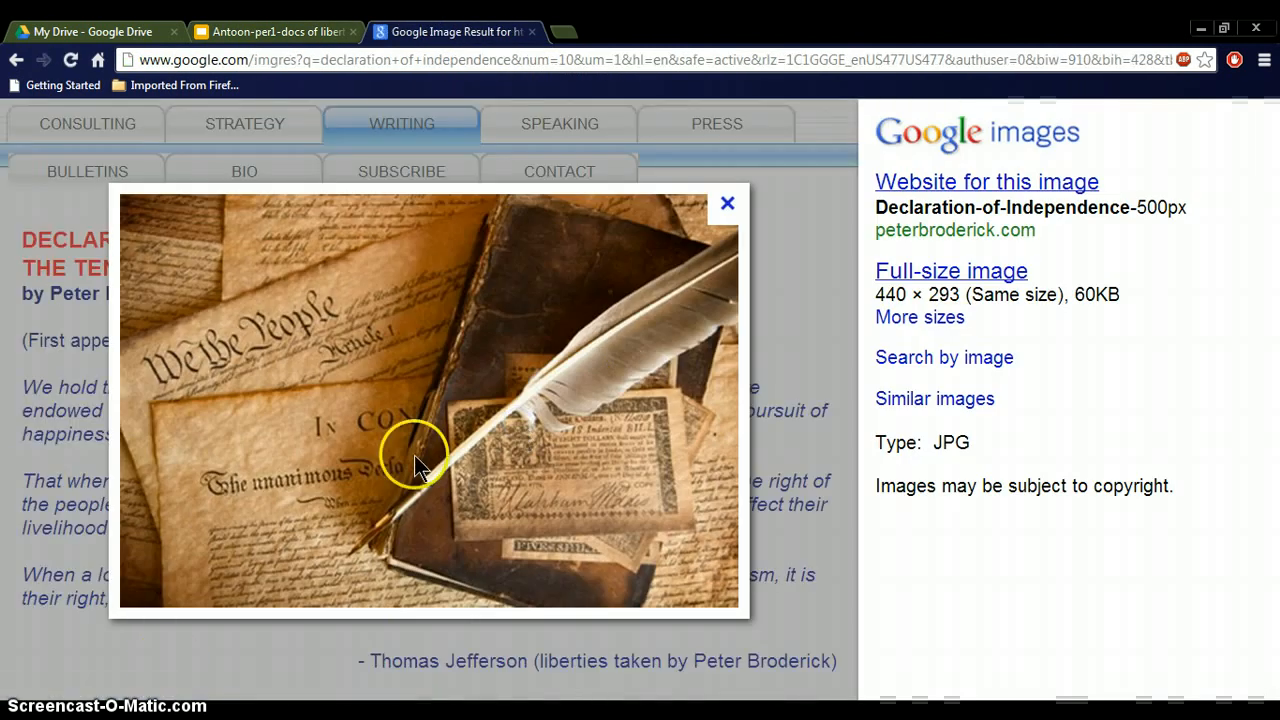
# - Copy the quill-and-parchment Declaration of Independence image from the Google Images preview
pyautogui.rightClick(418, 445)
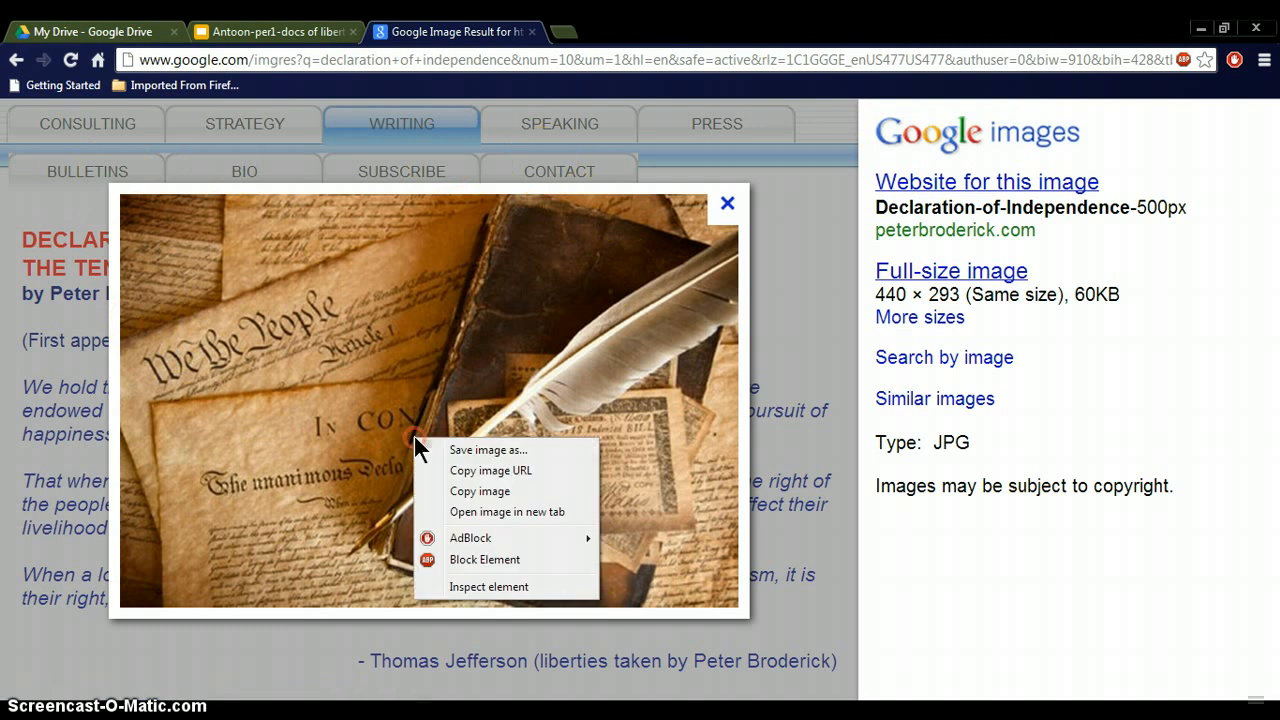
pyautogui.click(465, 430)
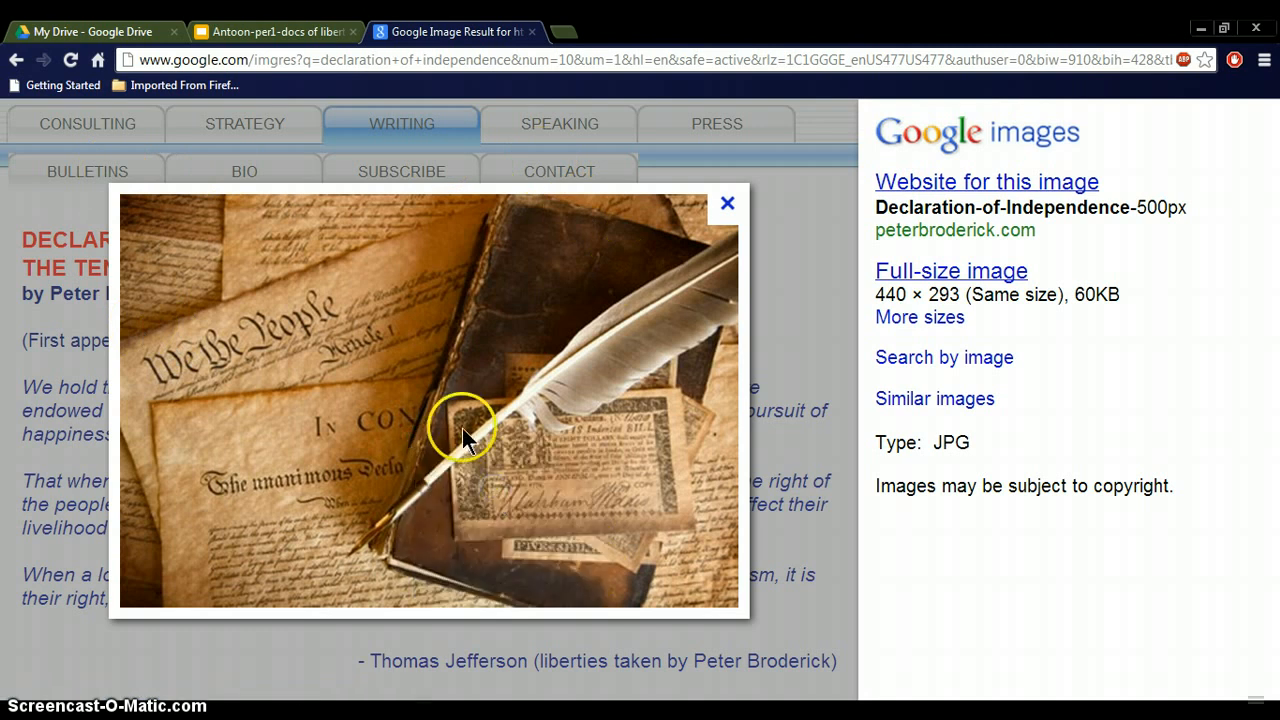
pyautogui.rightClick(463, 440)
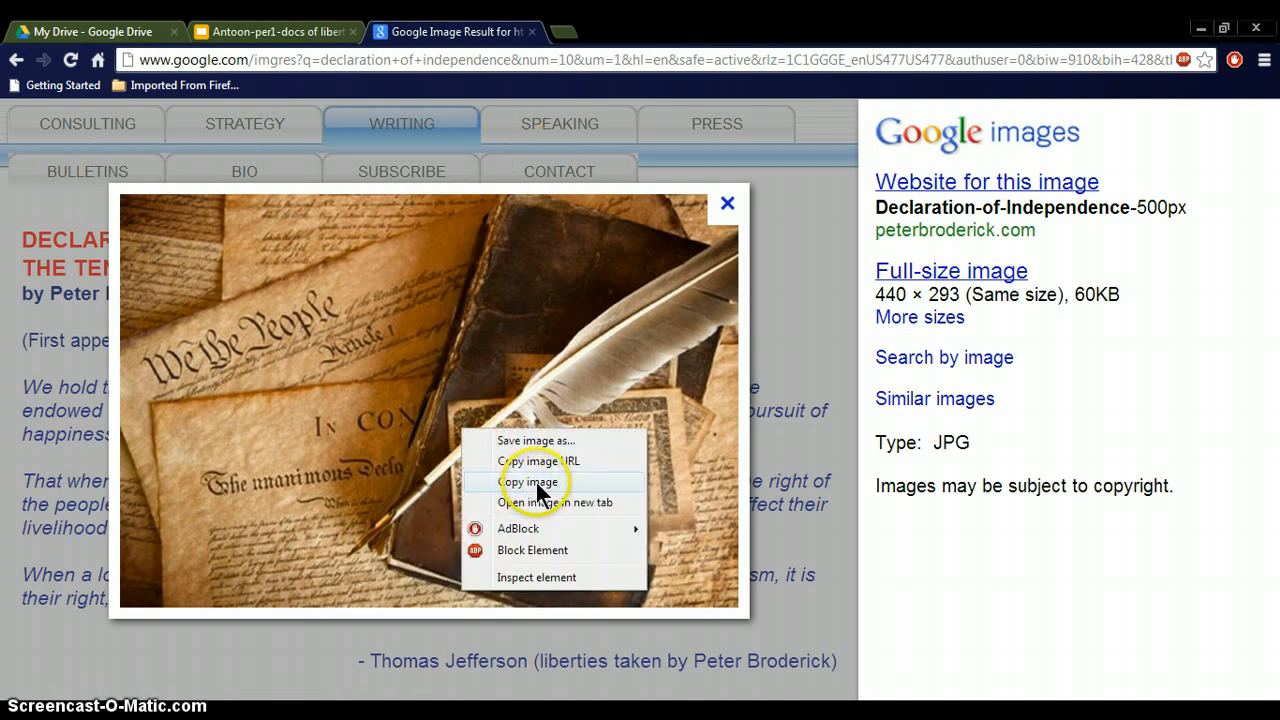
pyautogui.click(530, 482)
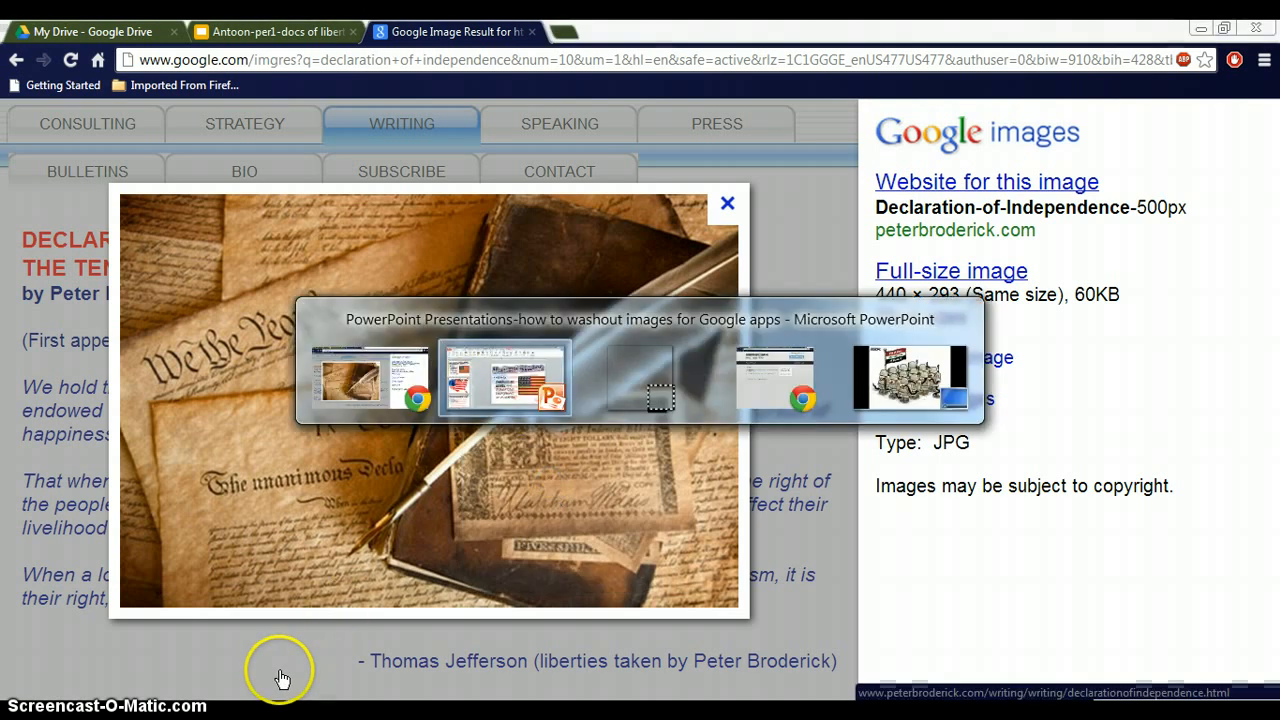
# - Paste the copied Declaration picture onto PowerPoint slide 2
pyautogui.click(505, 377)
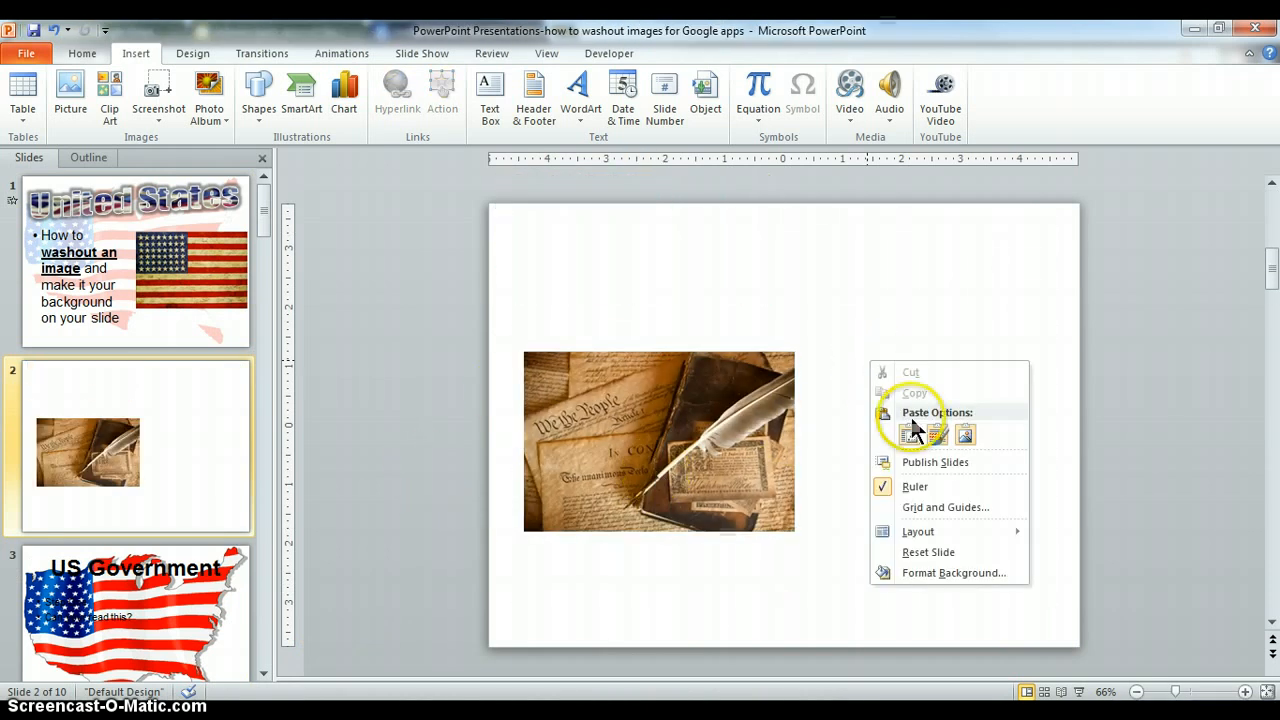
pyautogui.click(911, 434)
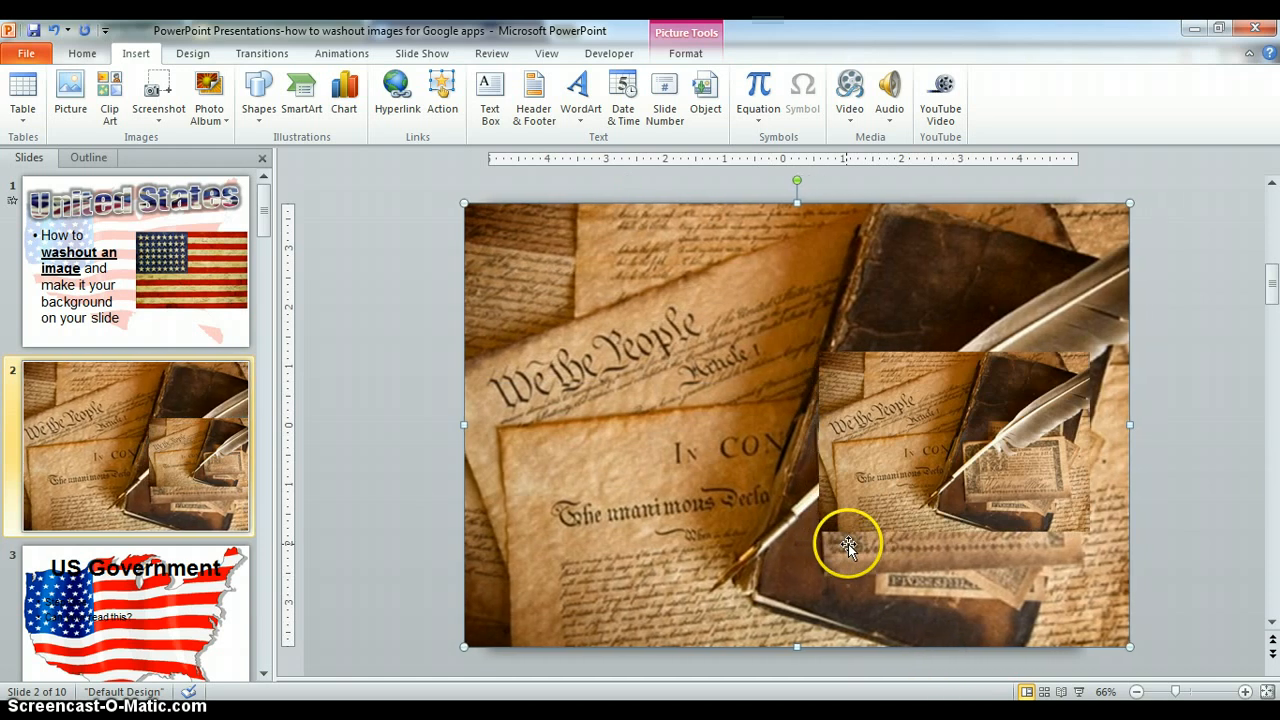
pyautogui.moveTo(885, 442)
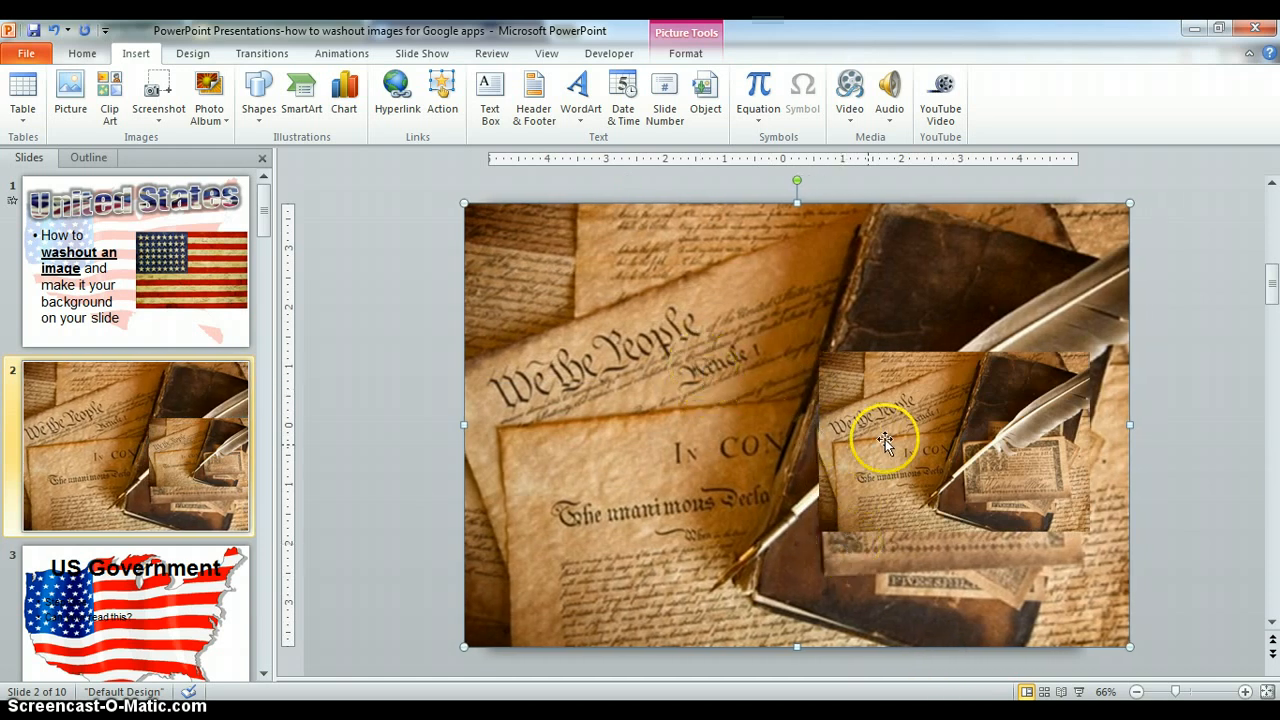
pyautogui.moveTo(884, 428)
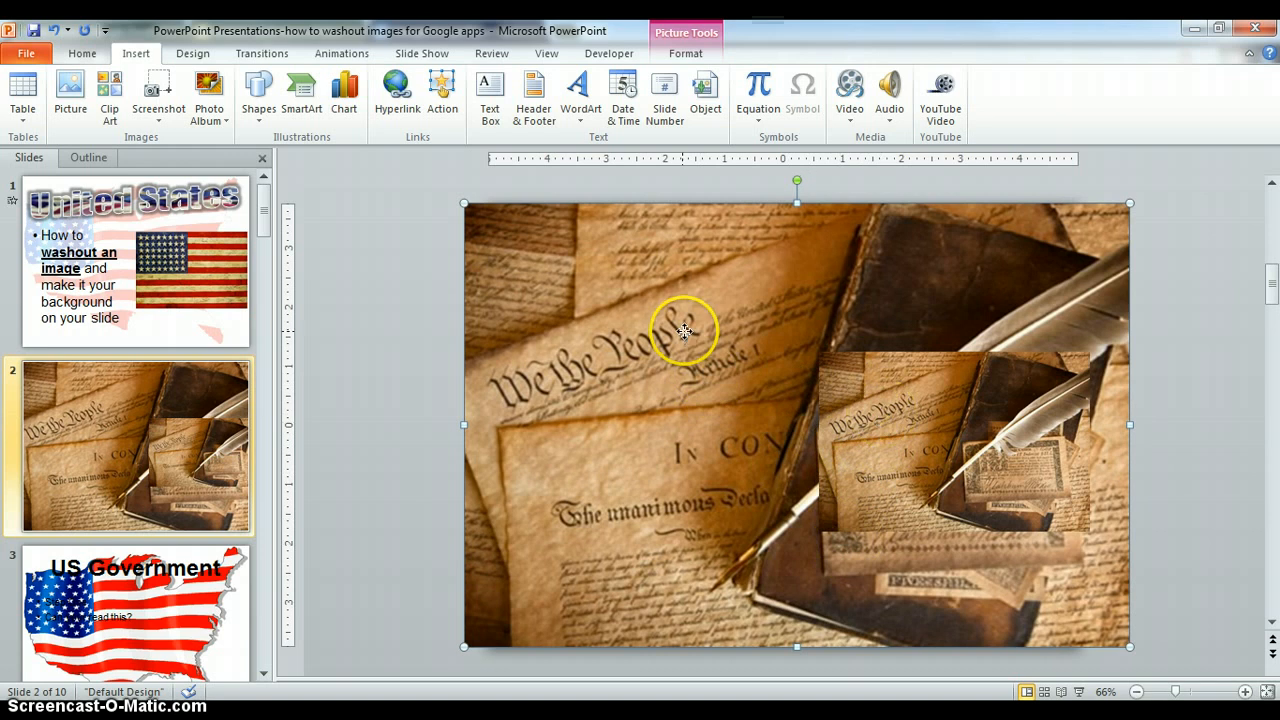
# - Apply the Washout recolor preset to the full-slide Declaration picture in Format Picture
pyautogui.rightClick(685, 330)
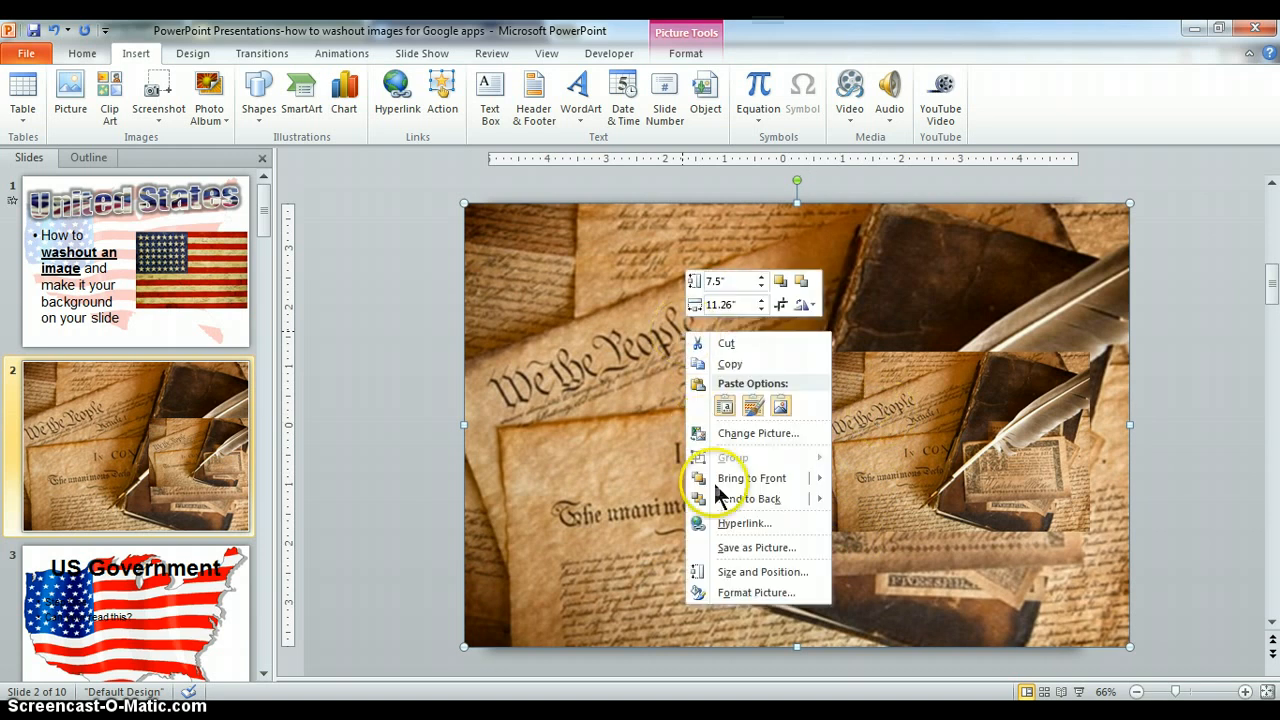
pyautogui.click(756, 592)
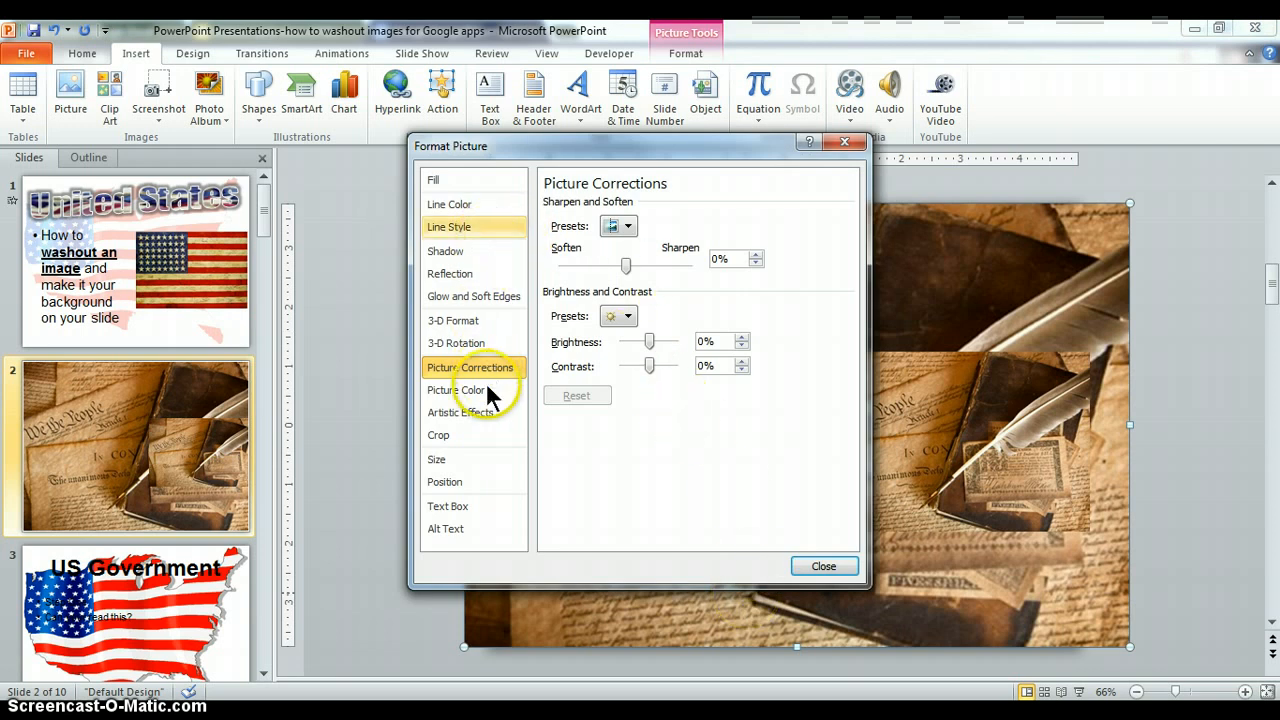
pyautogui.click(455, 390)
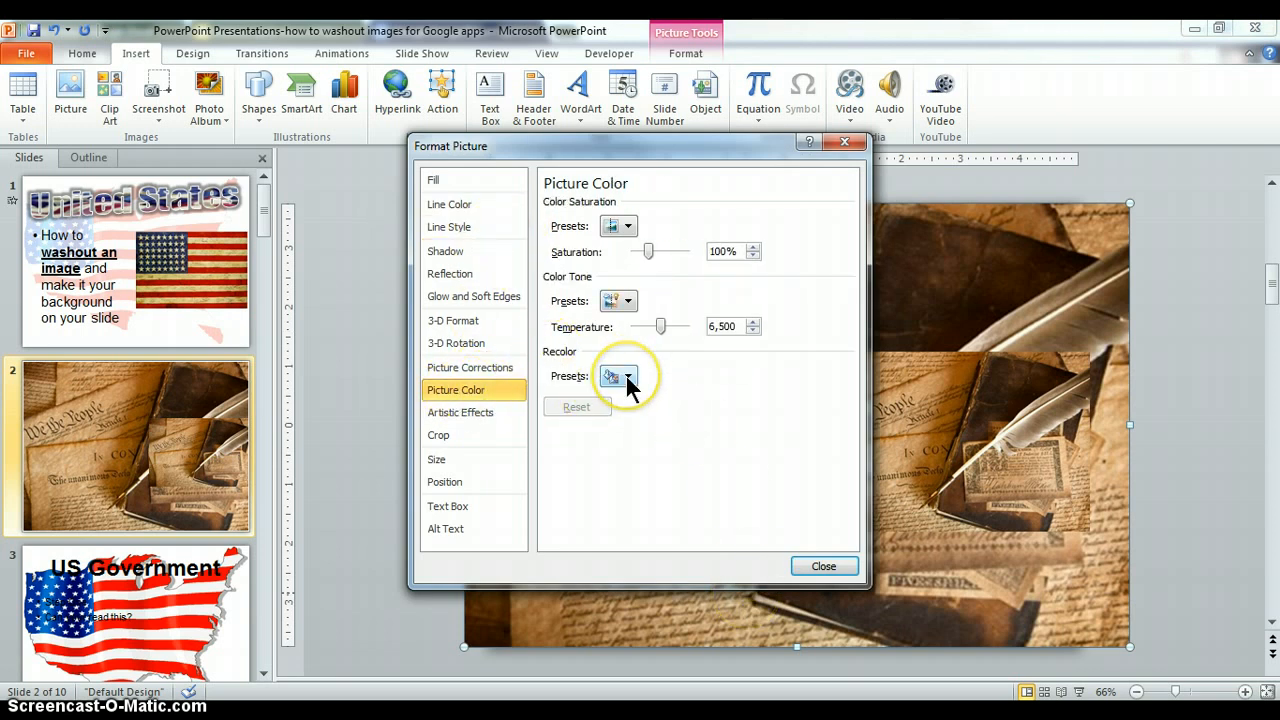
pyautogui.click(618, 375)
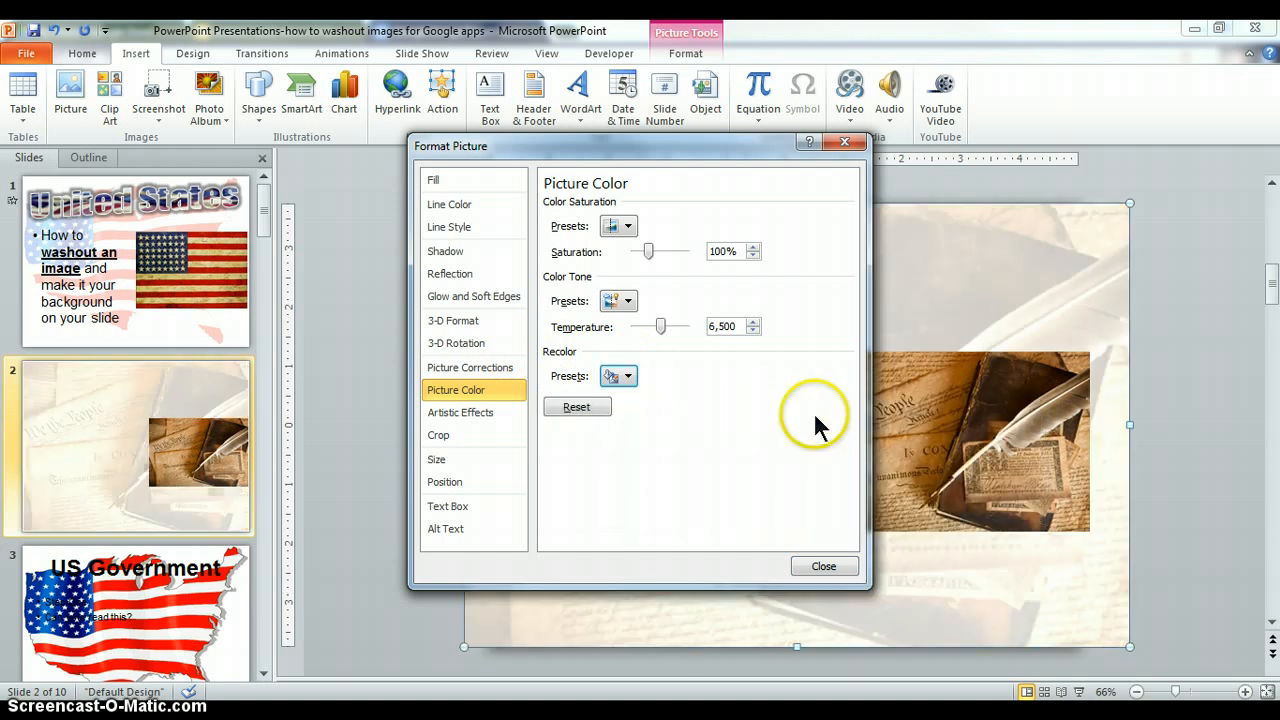
pyautogui.click(823, 566)
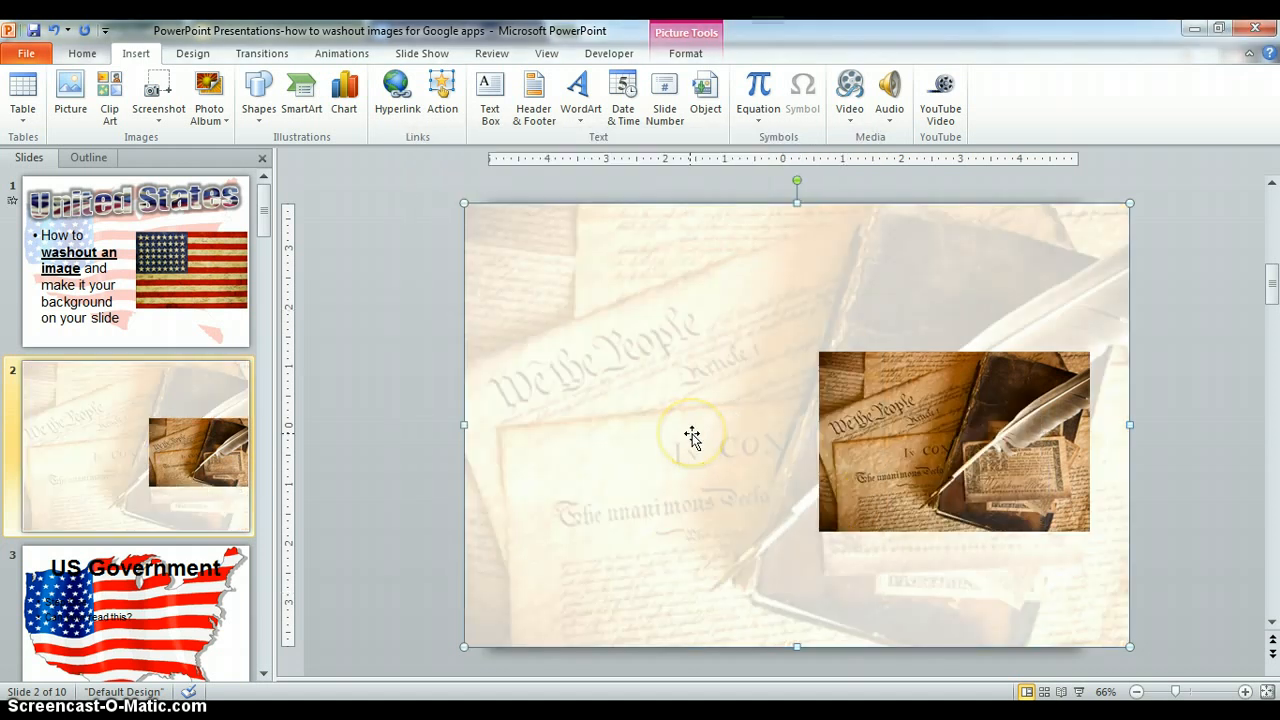
pyautogui.moveTo(905, 418)
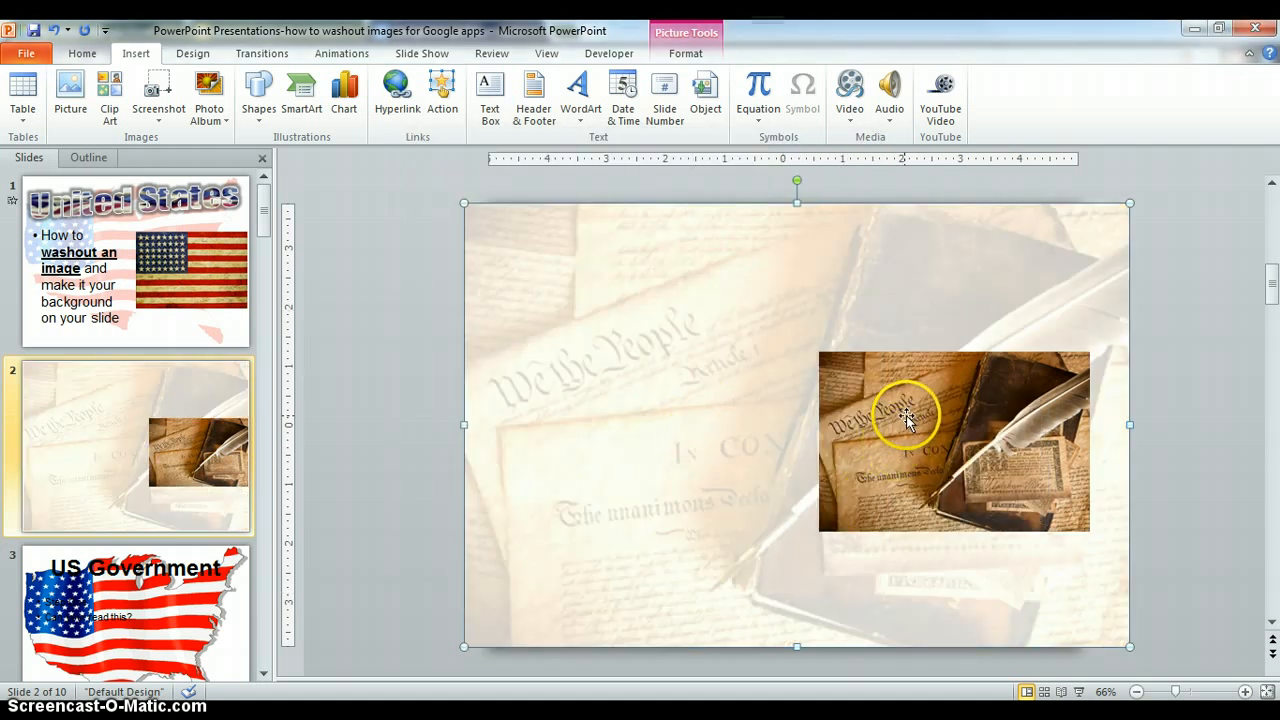
pyautogui.moveTo(953, 442); pyautogui.dragTo(673, 335)
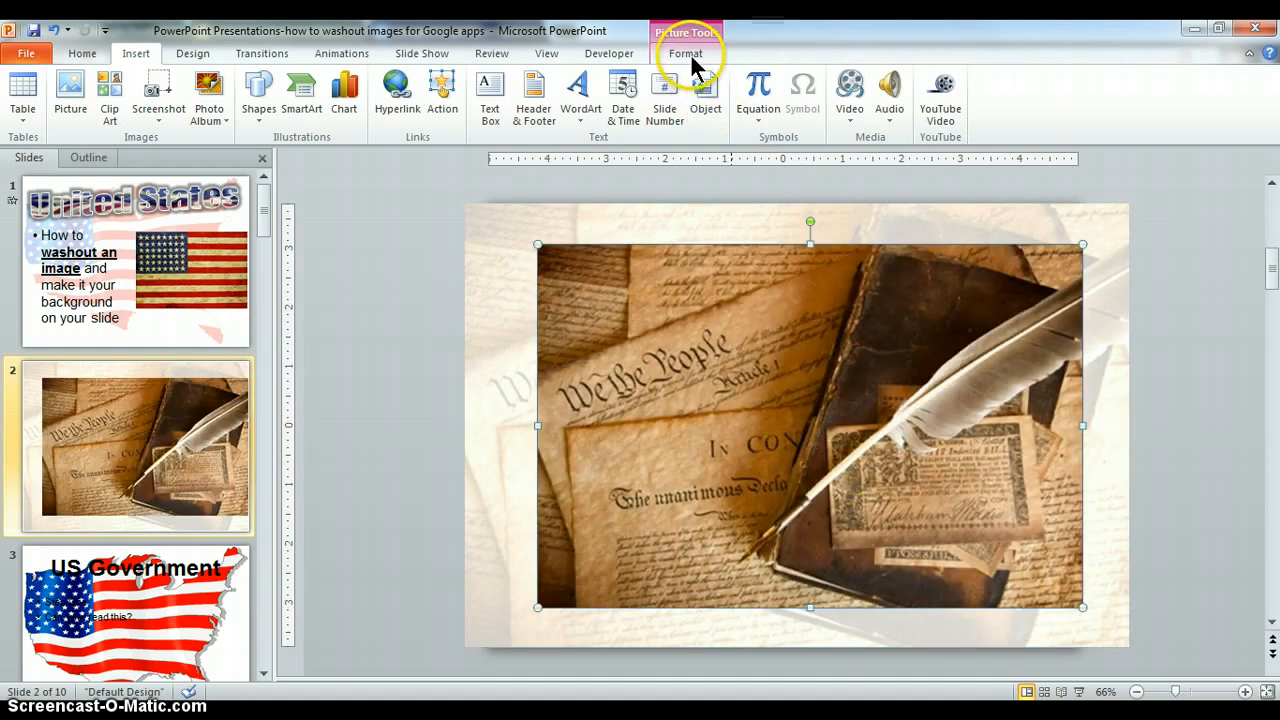
pyautogui.click(686, 53)
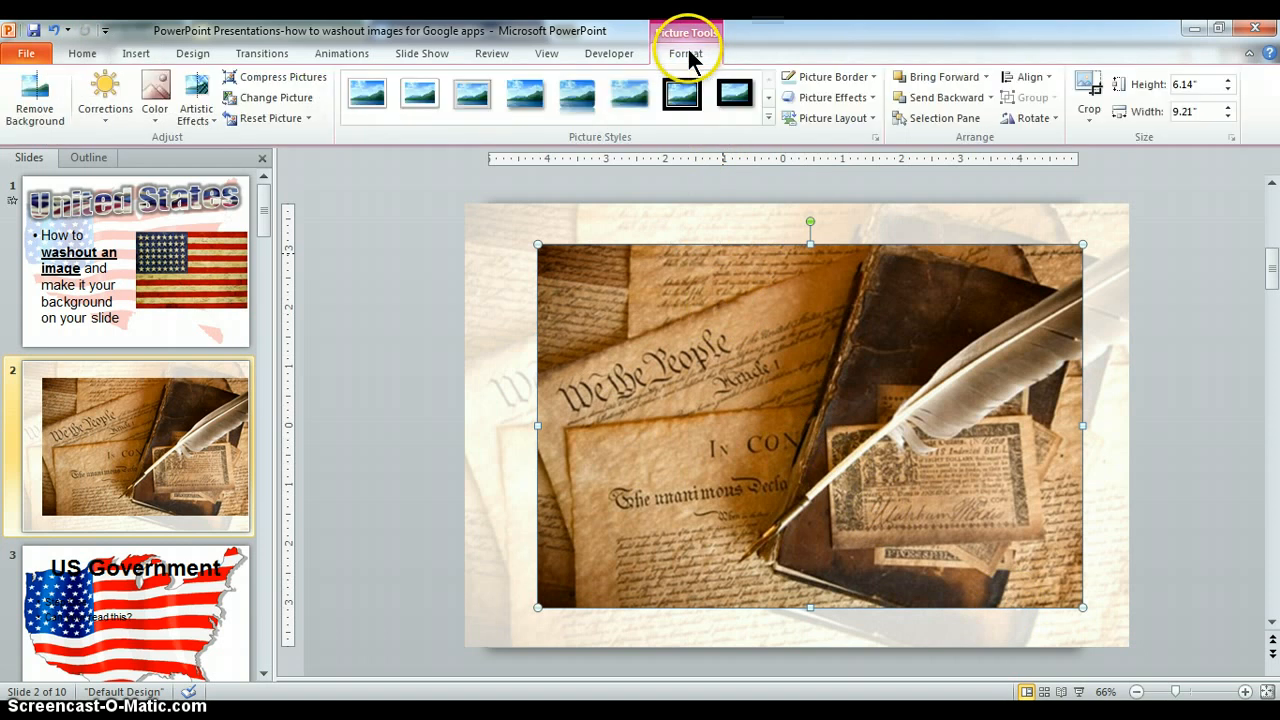
pyautogui.click(154, 95)
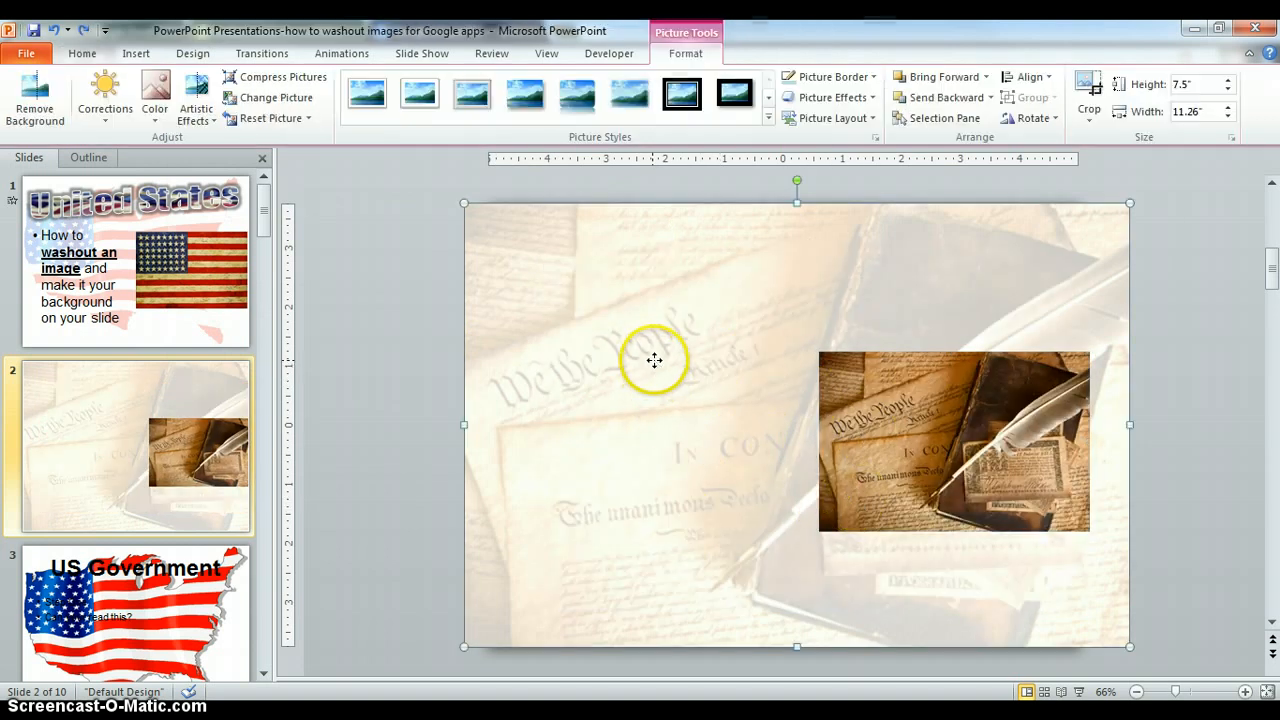
pyautogui.rightClick(655, 360)
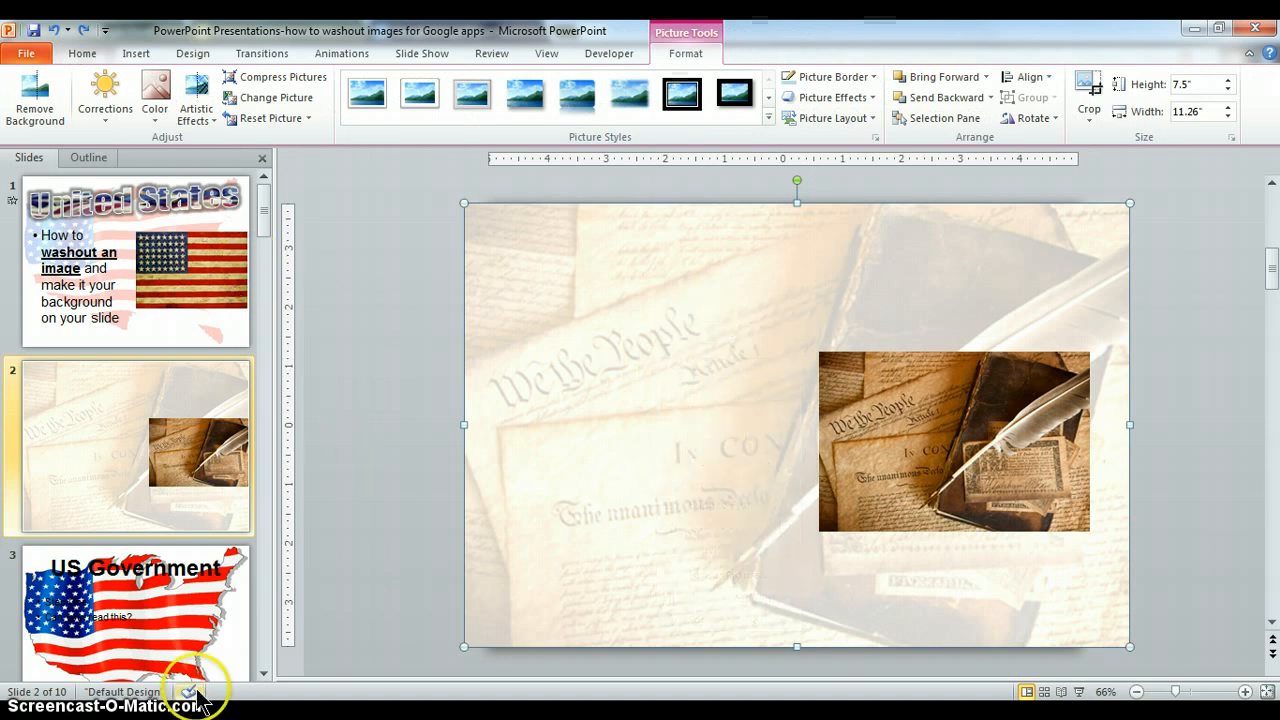
# - Attempt a paste on the Google Slides slide and install the Google Drive app
pyautogui.press('alt+tab')
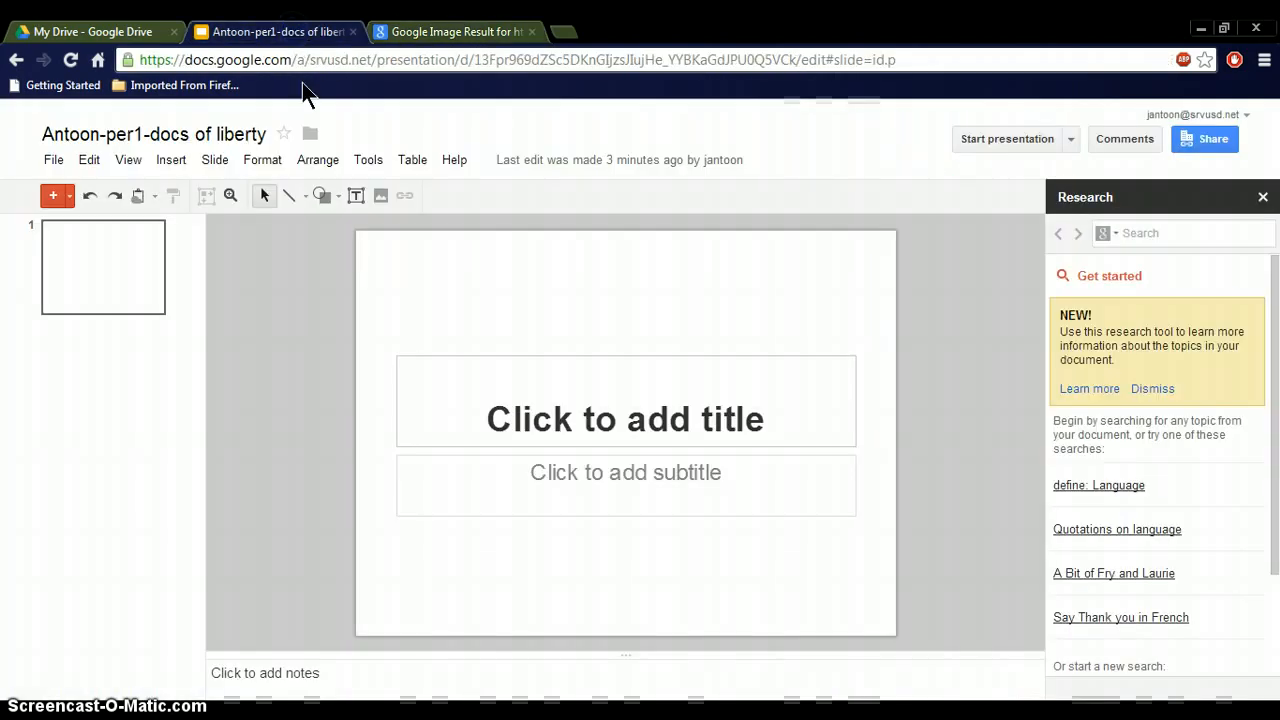
pyautogui.rightClick(530, 400)
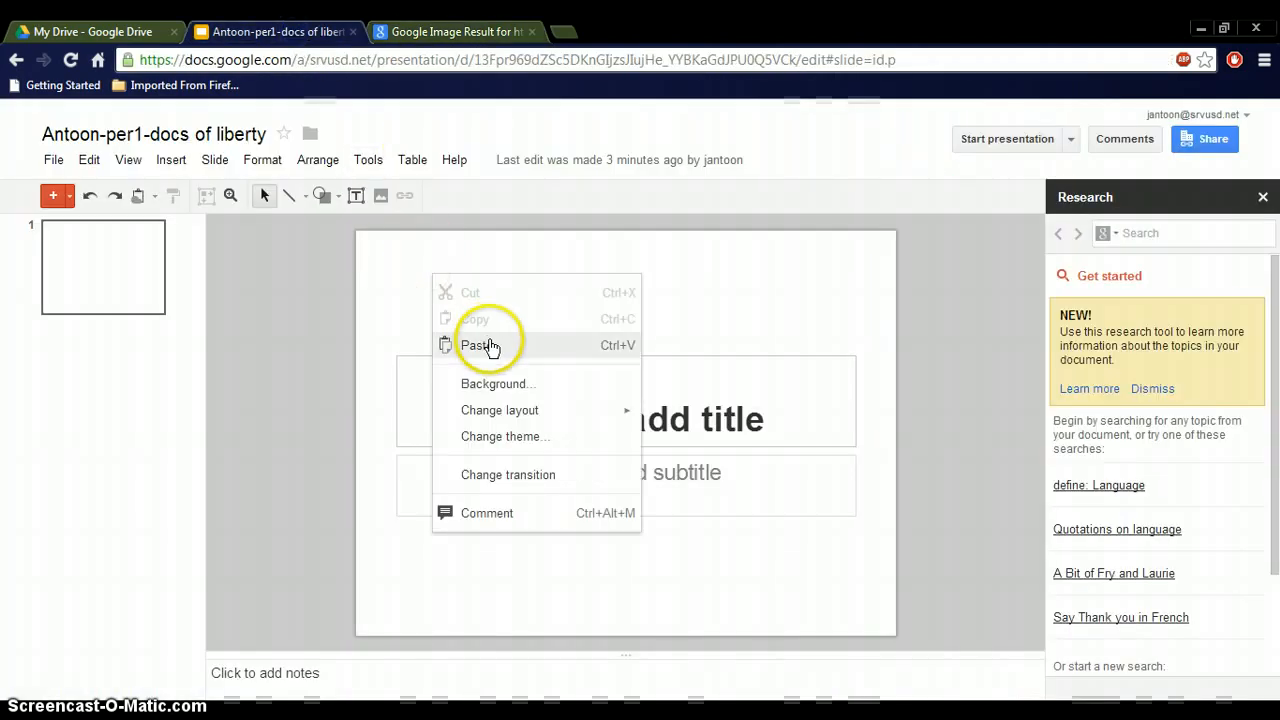
pyautogui.click(478, 345)
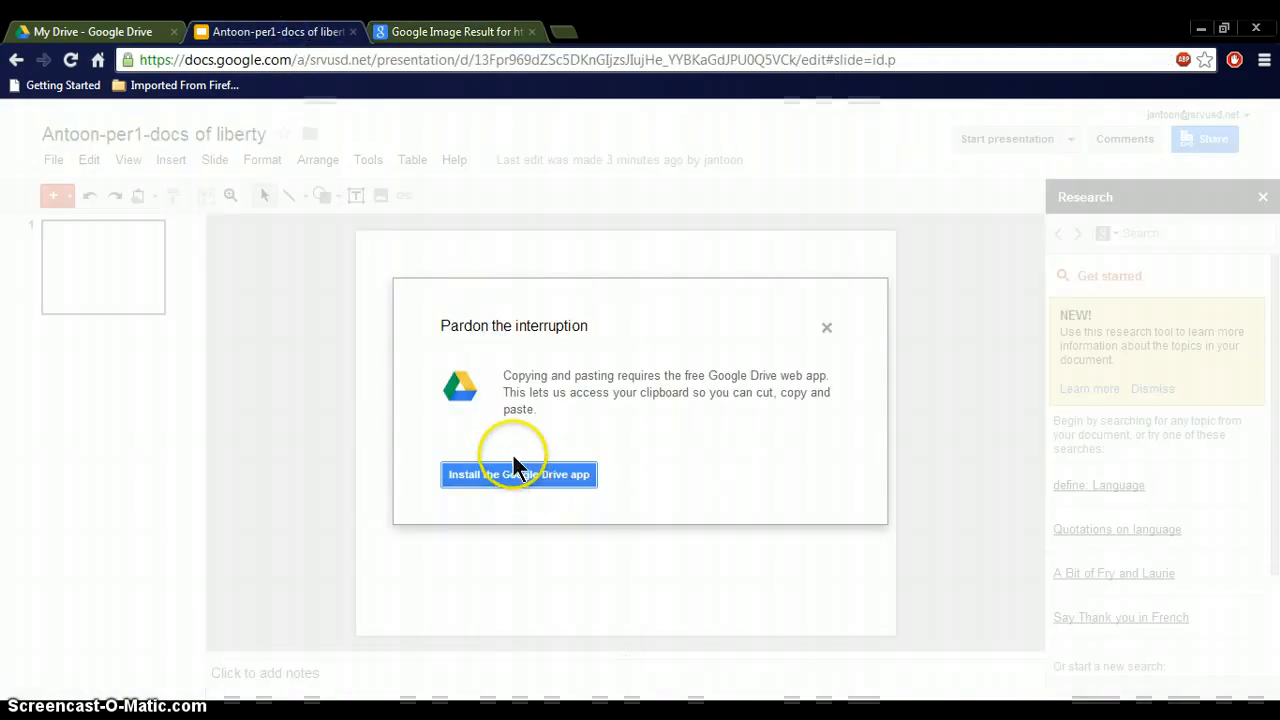
pyautogui.click(518, 474)
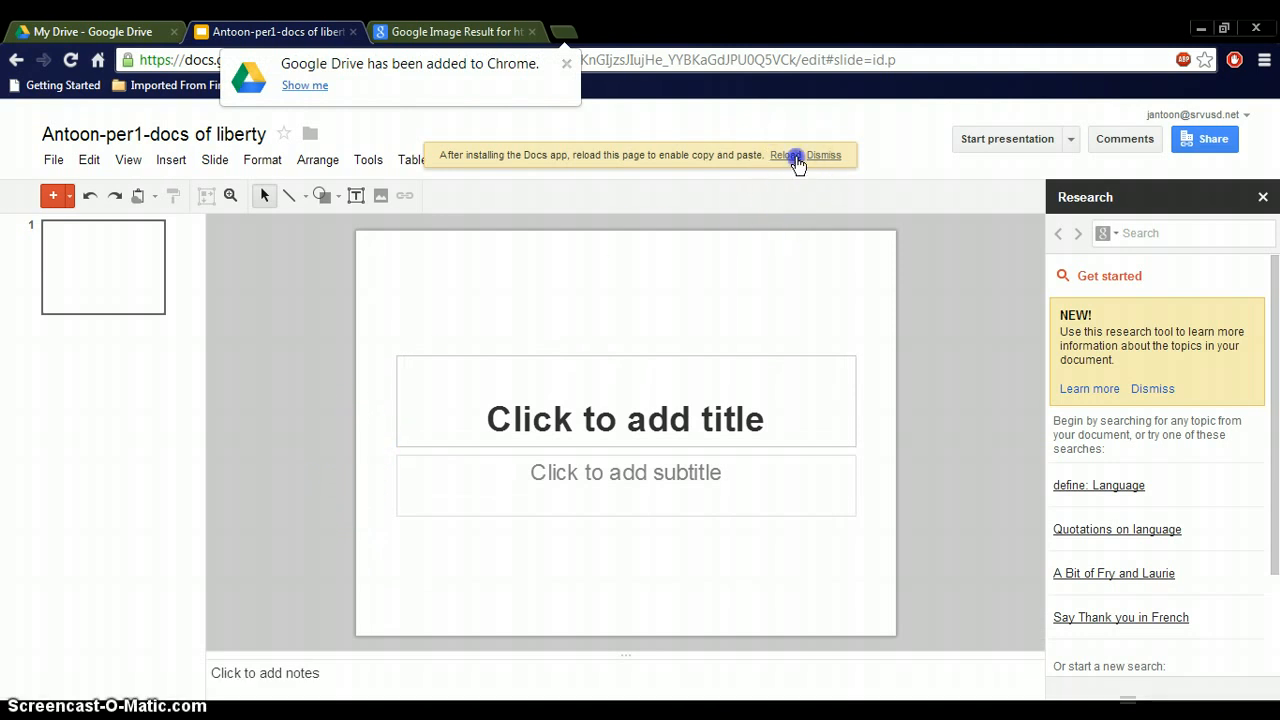
# - Reload the page, paste the washed-out picture, and narrow it to the slide width
pyautogui.click(785, 155)
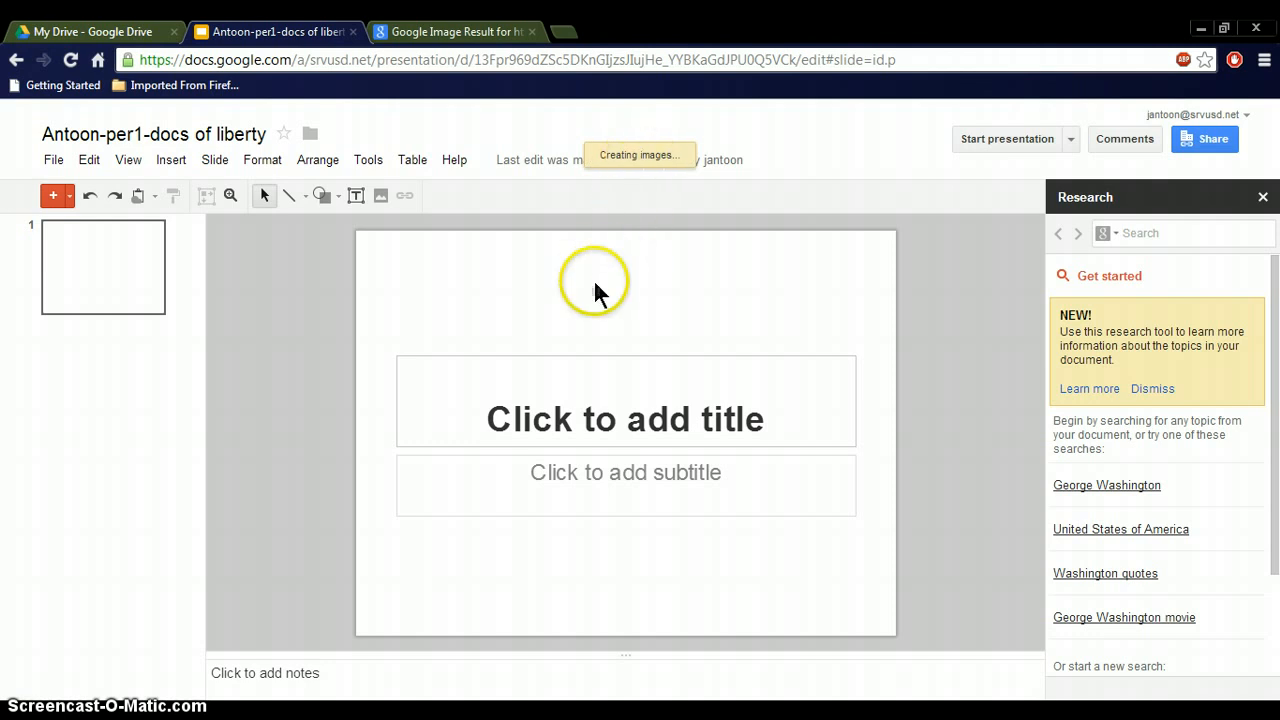
pyautogui.click(595, 295)
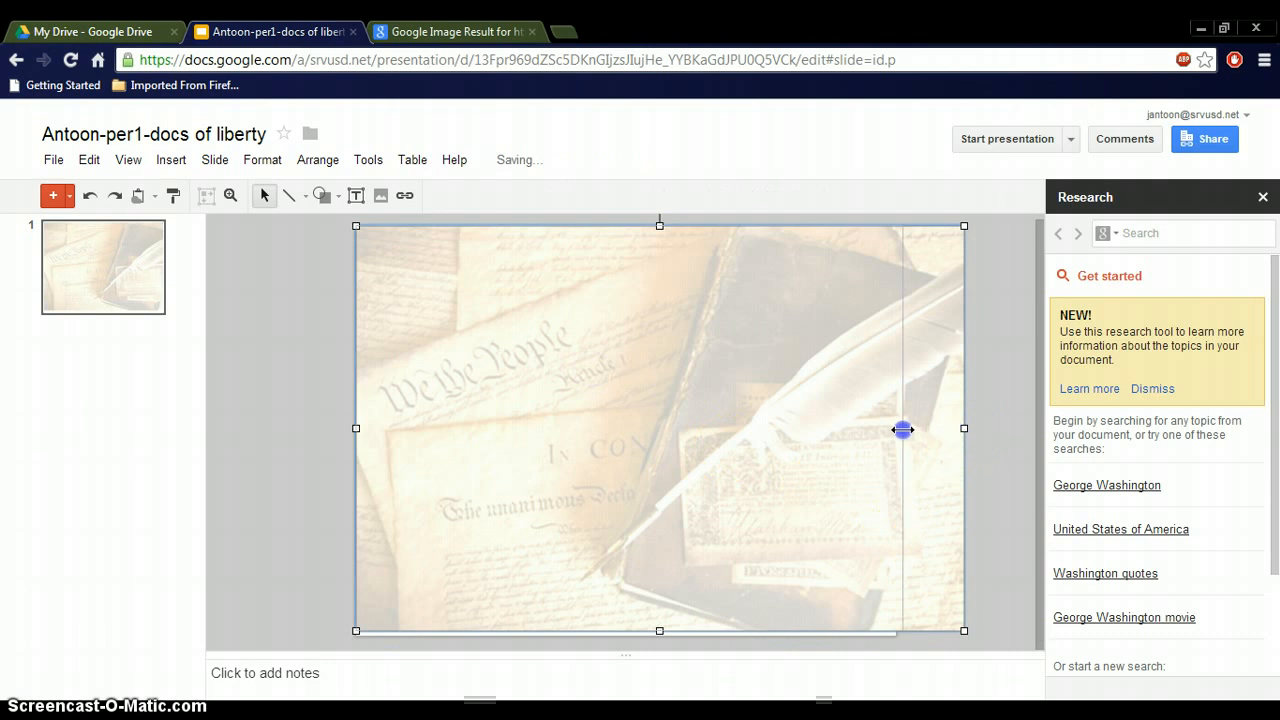
pyautogui.moveTo(963, 429); pyautogui.dragTo(903, 429)
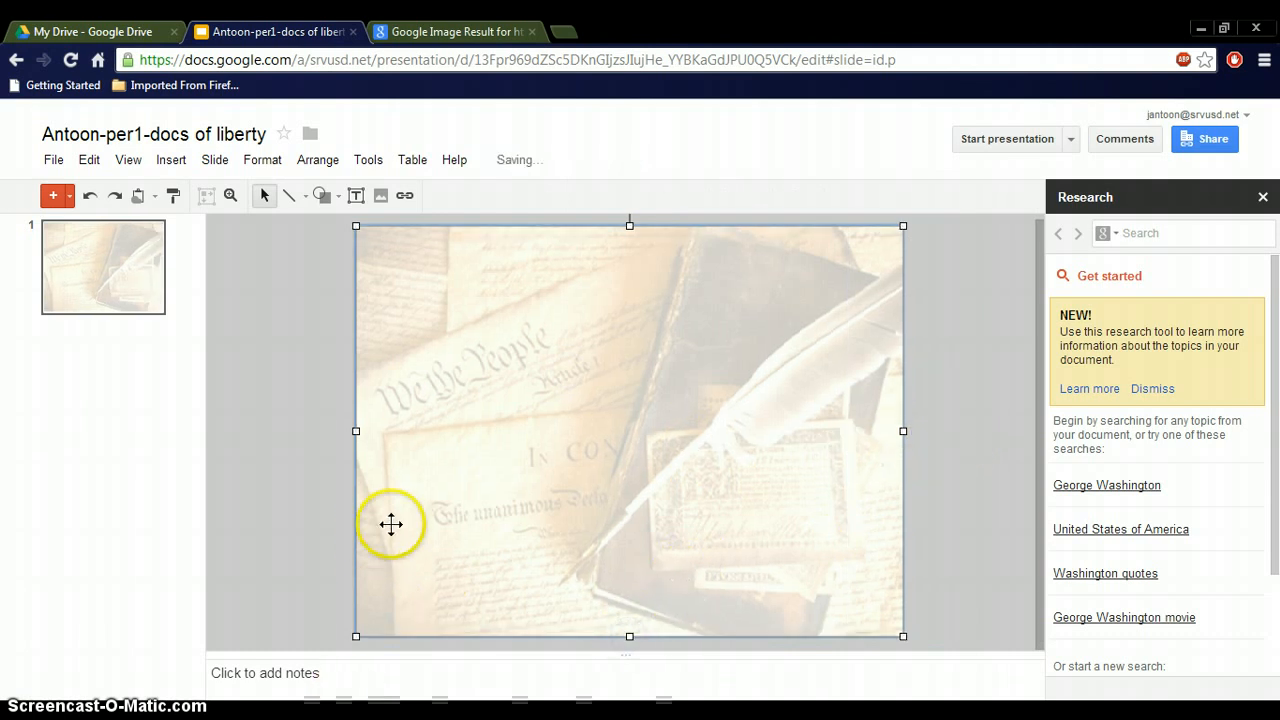
pyautogui.moveTo(504, 486)
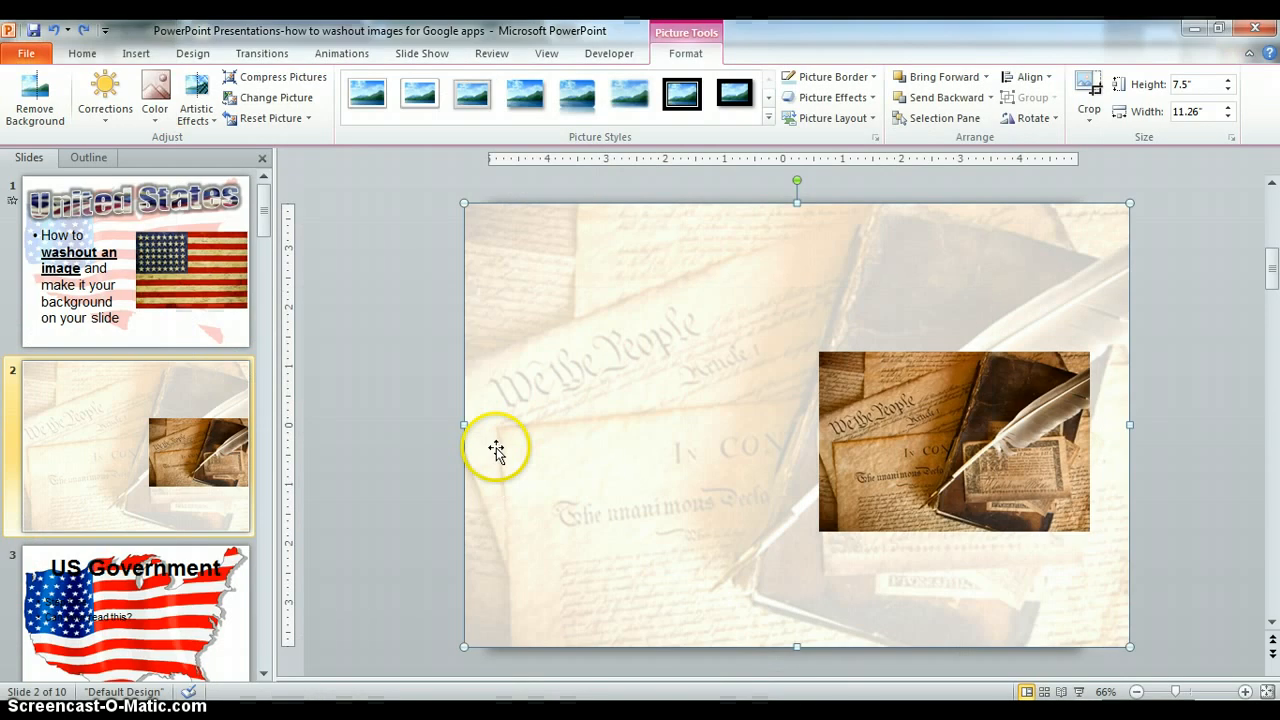
# - Select PowerPoint's title slide, then switch back to the Google Slides window
pyautogui.click(130, 260)
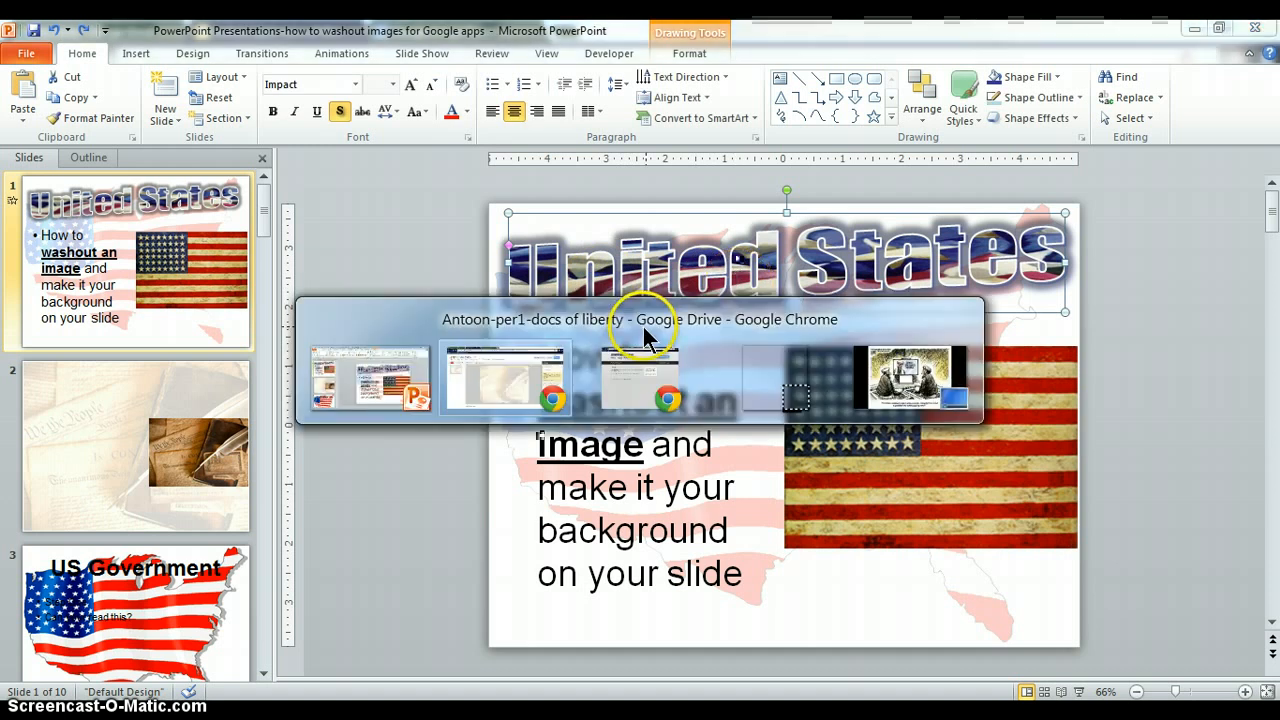
pyautogui.click(505, 378)
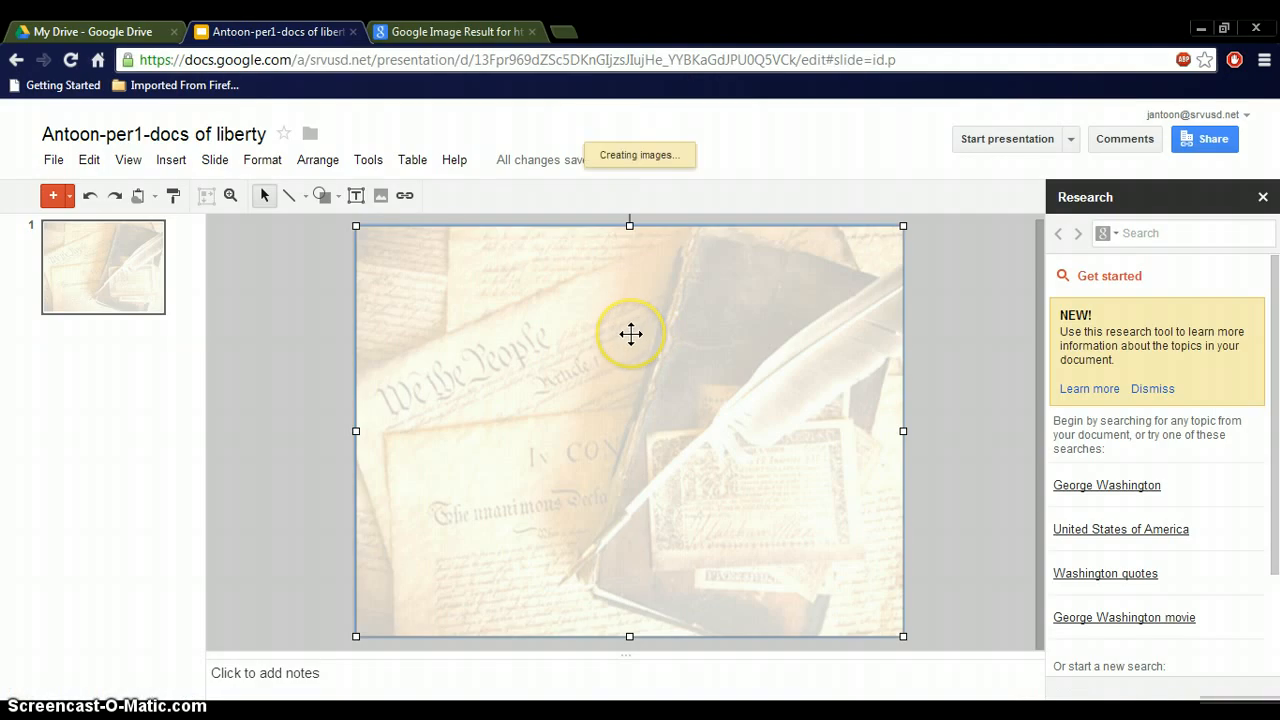